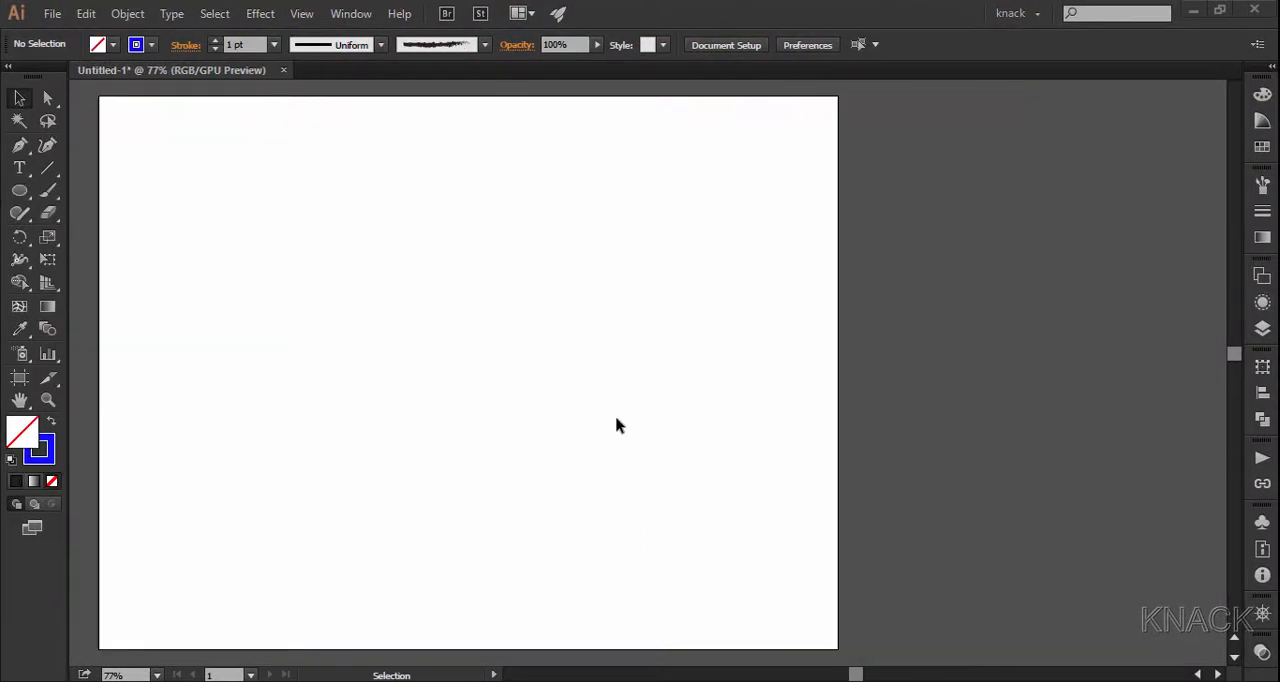
{"action": "mouse_move", "coordinate": [510, 416]}
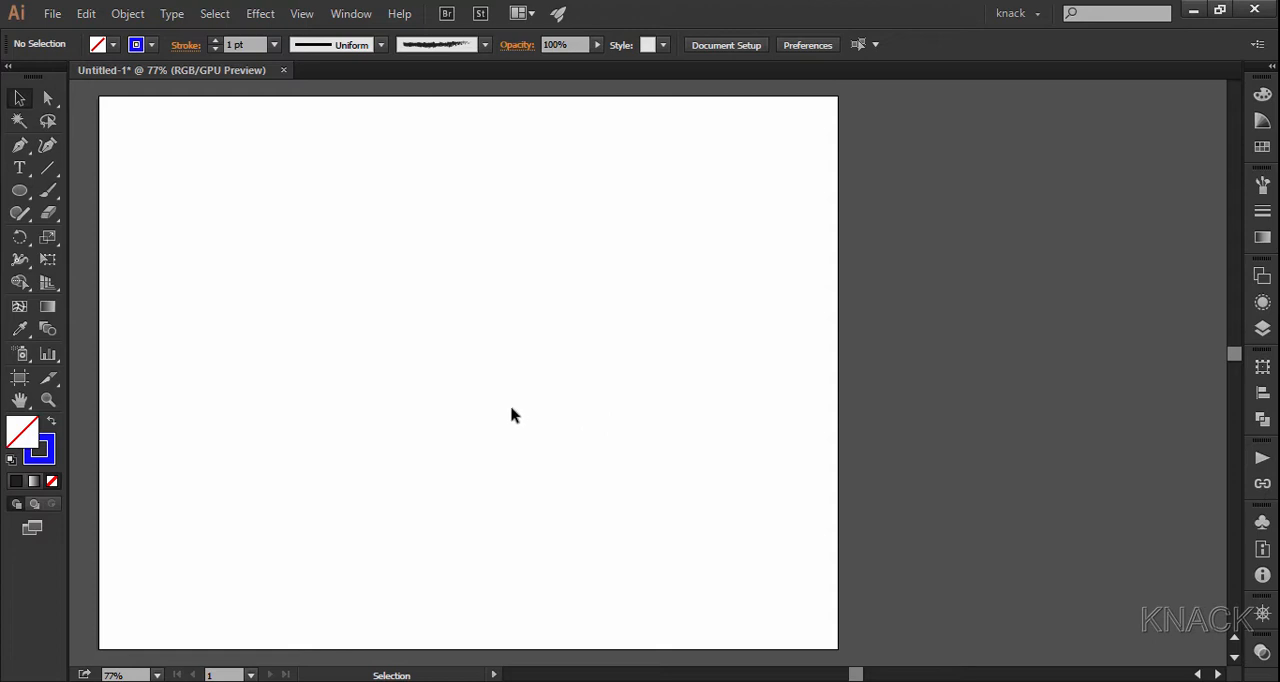
{"action": "mouse_move", "coordinate": [314, 76]}
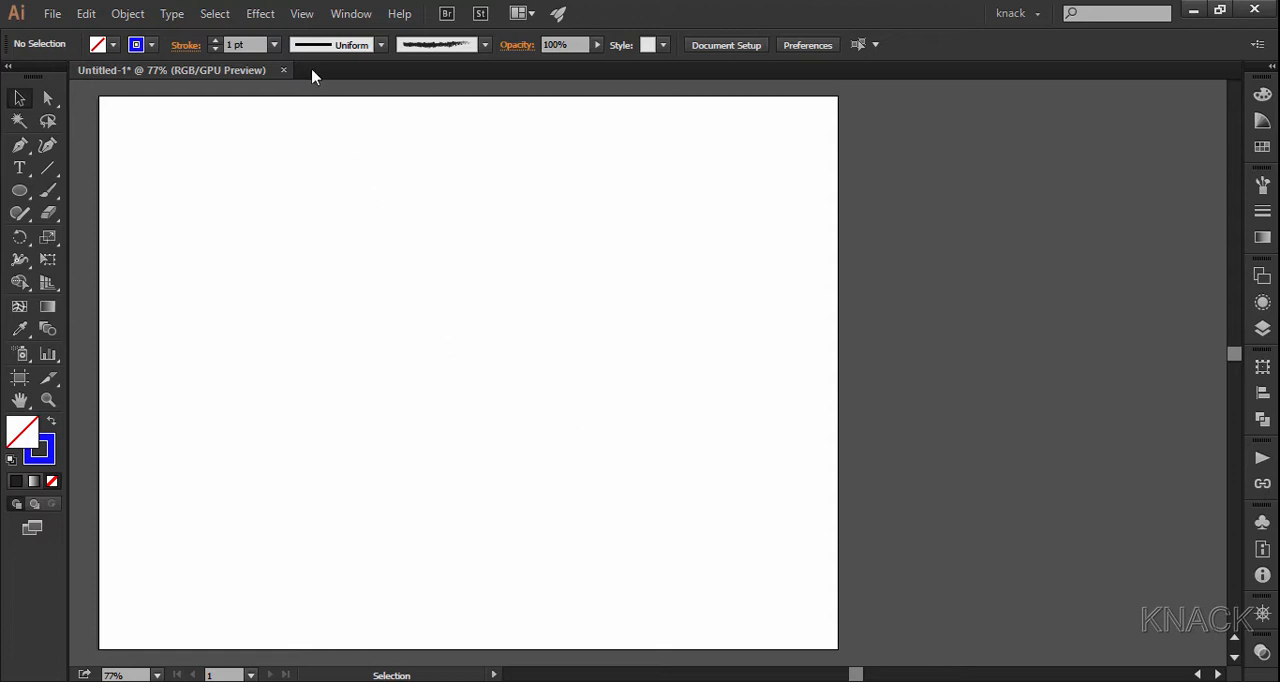
With Smart Guides on, create a 350 × 700 pt ellipse at the artboard centre.
{"action": "left_click", "coordinate": [300, 12]}
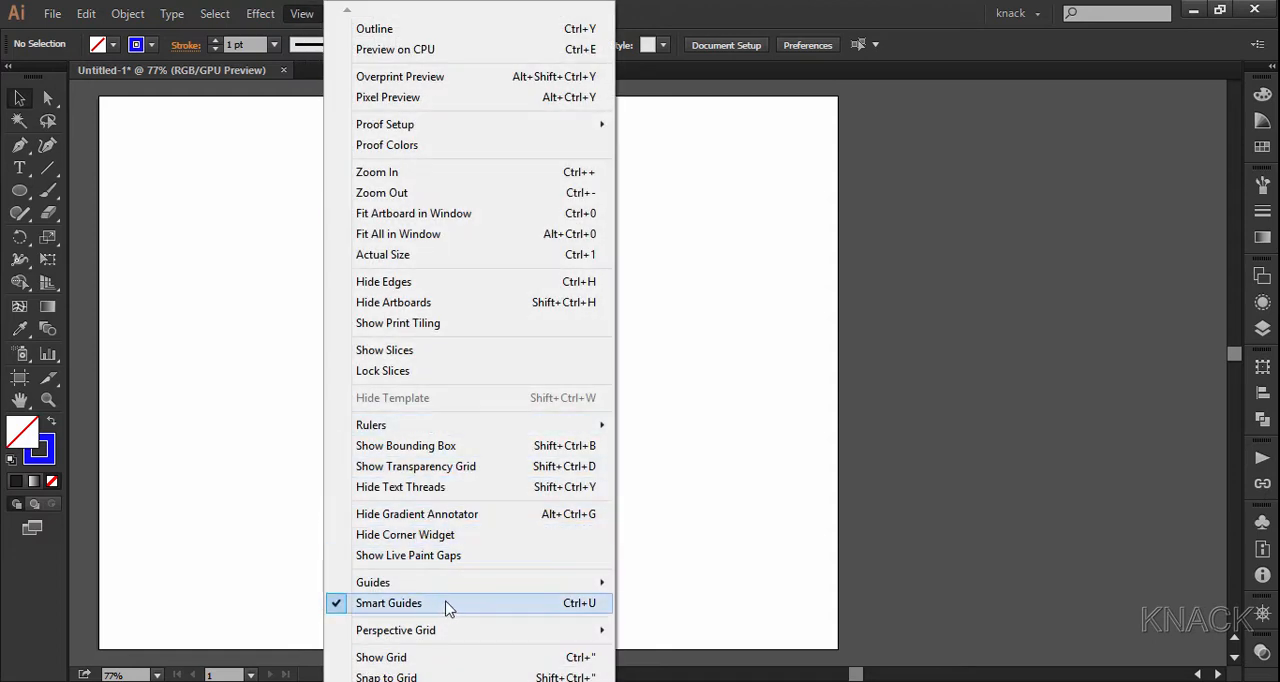
{"action": "left_click", "coordinate": [388, 602]}
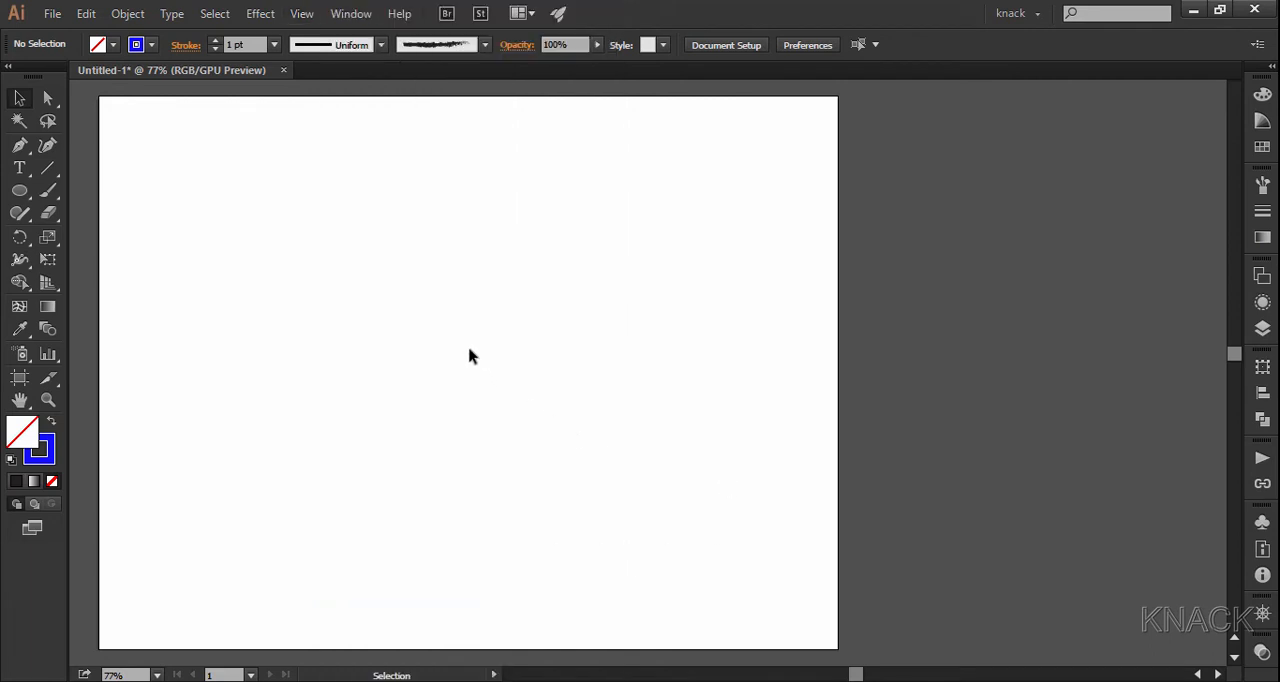
{"action": "mouse_move", "coordinate": [450, 388]}
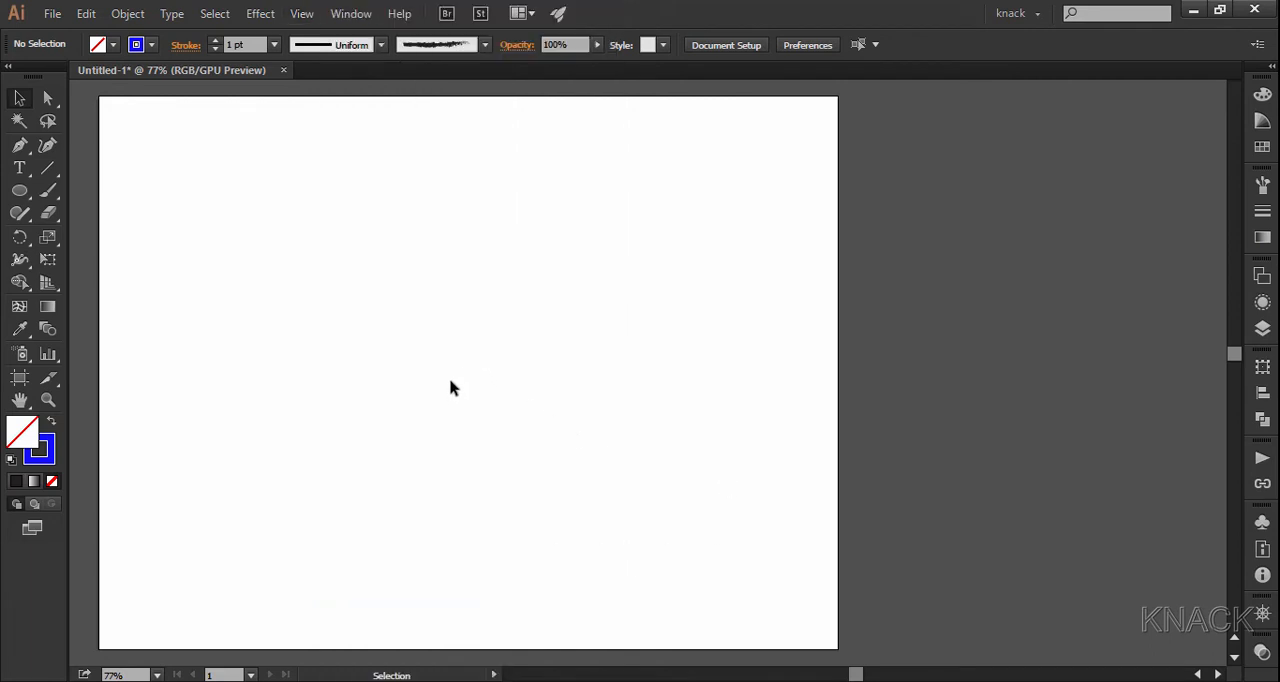
{"action": "left_click", "coordinate": [20, 190]}
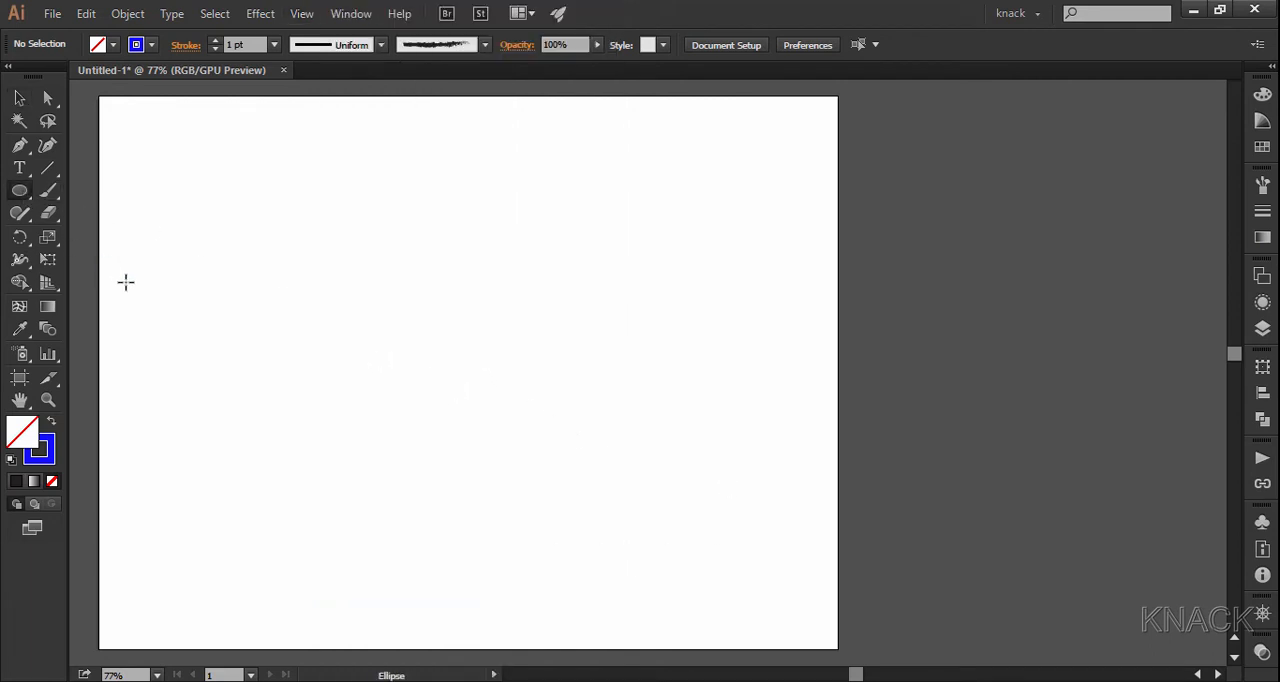
{"action": "mouse_move", "coordinate": [472, 370]}
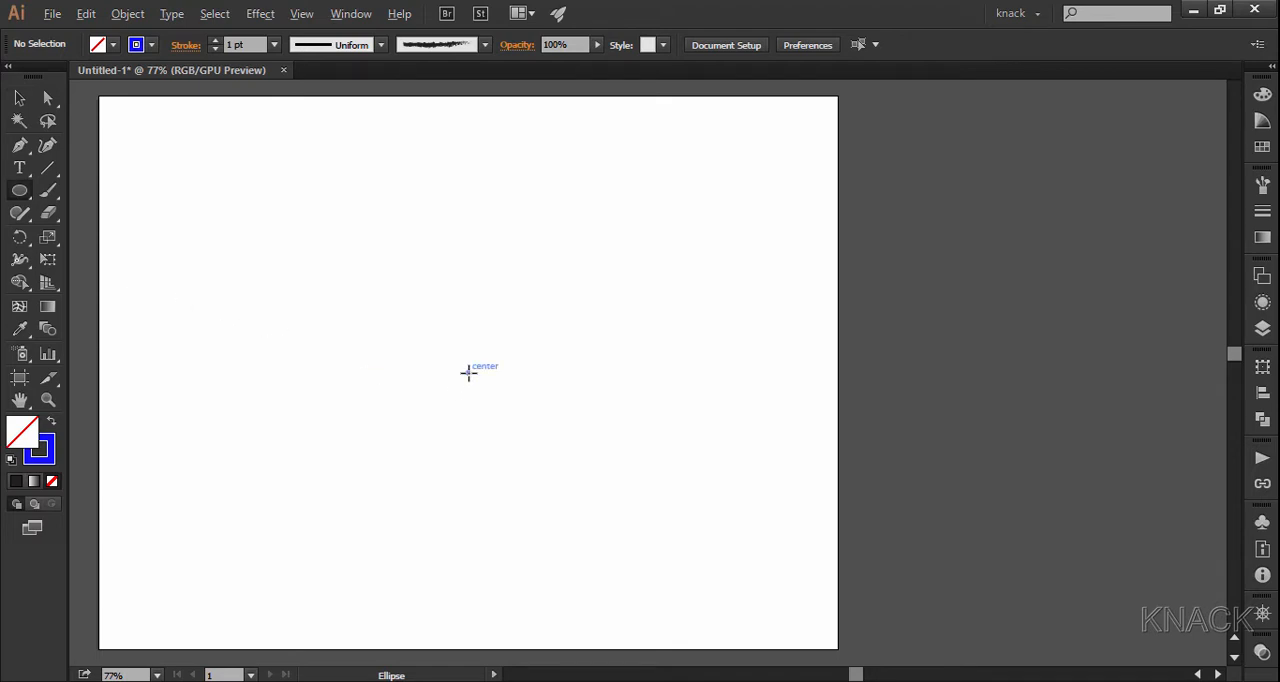
{"action": "left_click", "coordinate": [468, 372]}
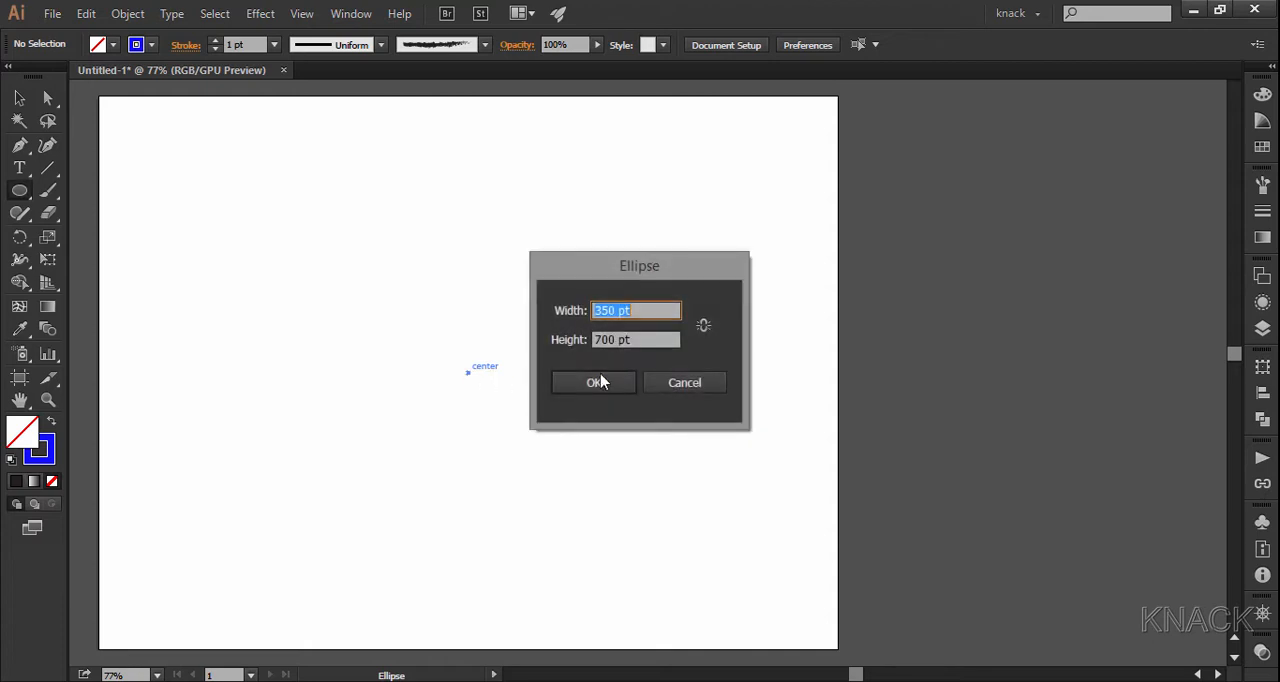
{"action": "mouse_move", "coordinate": [648, 356]}
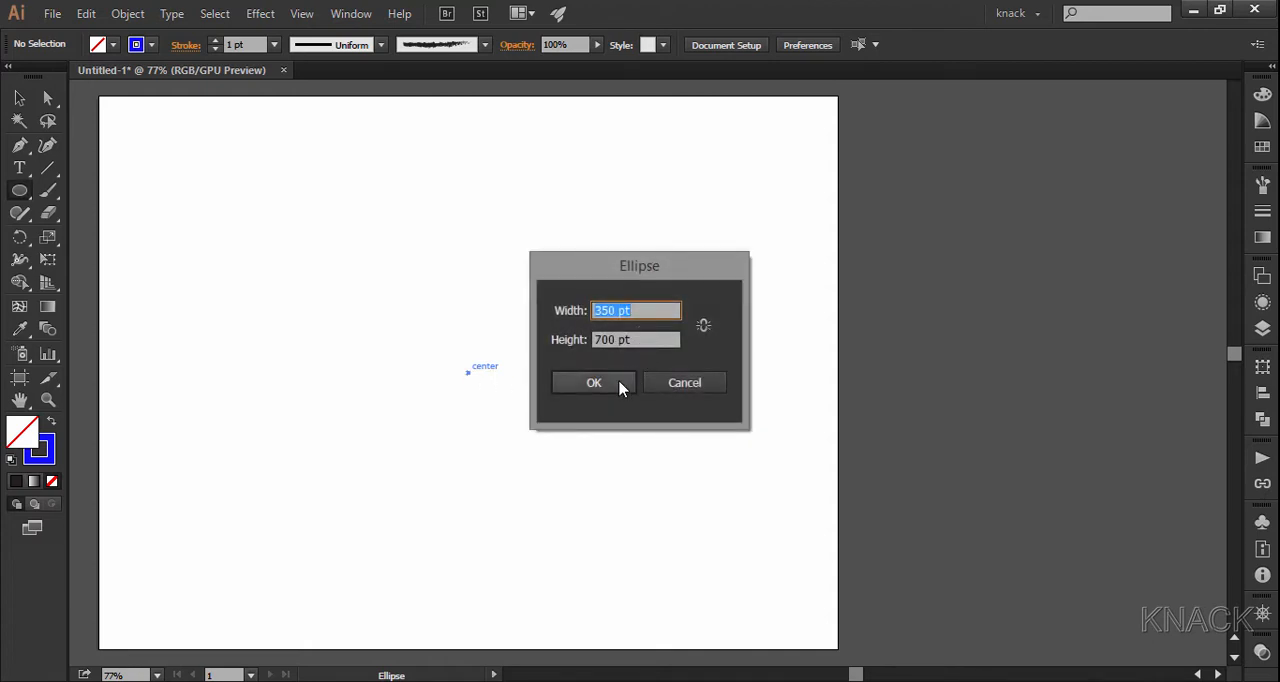
{"action": "left_click", "coordinate": [592, 382]}
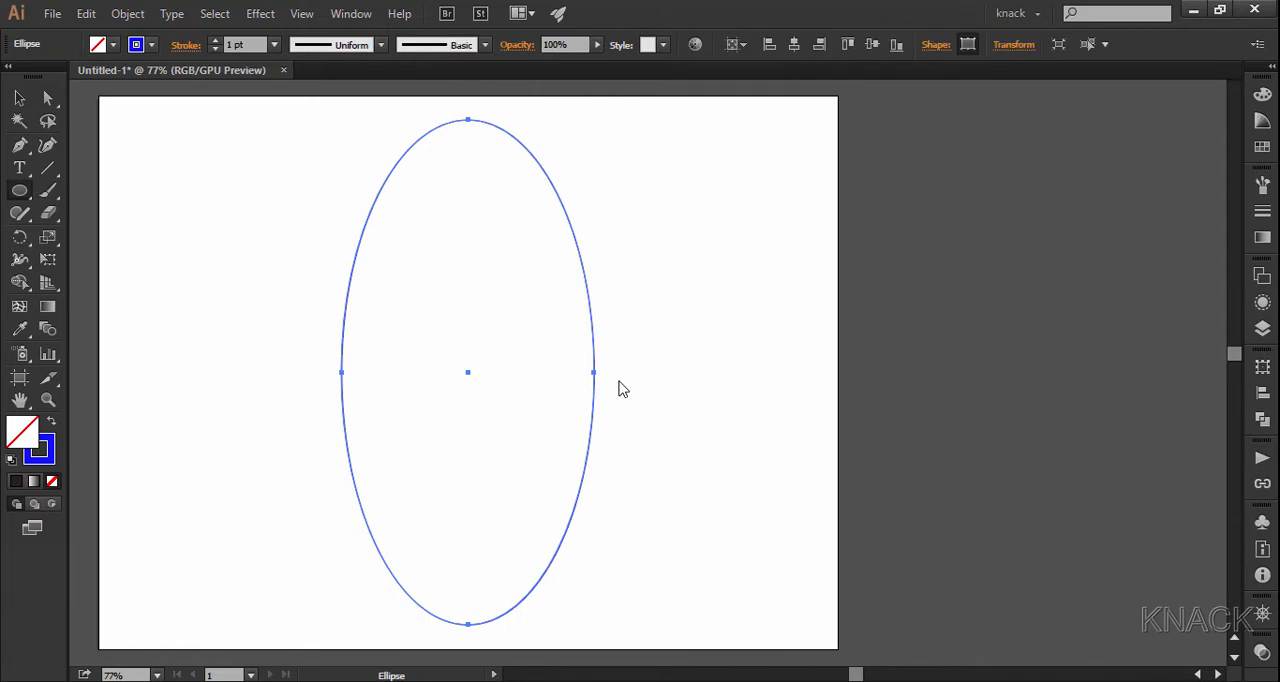
{"action": "mouse_move", "coordinate": [184, 52]}
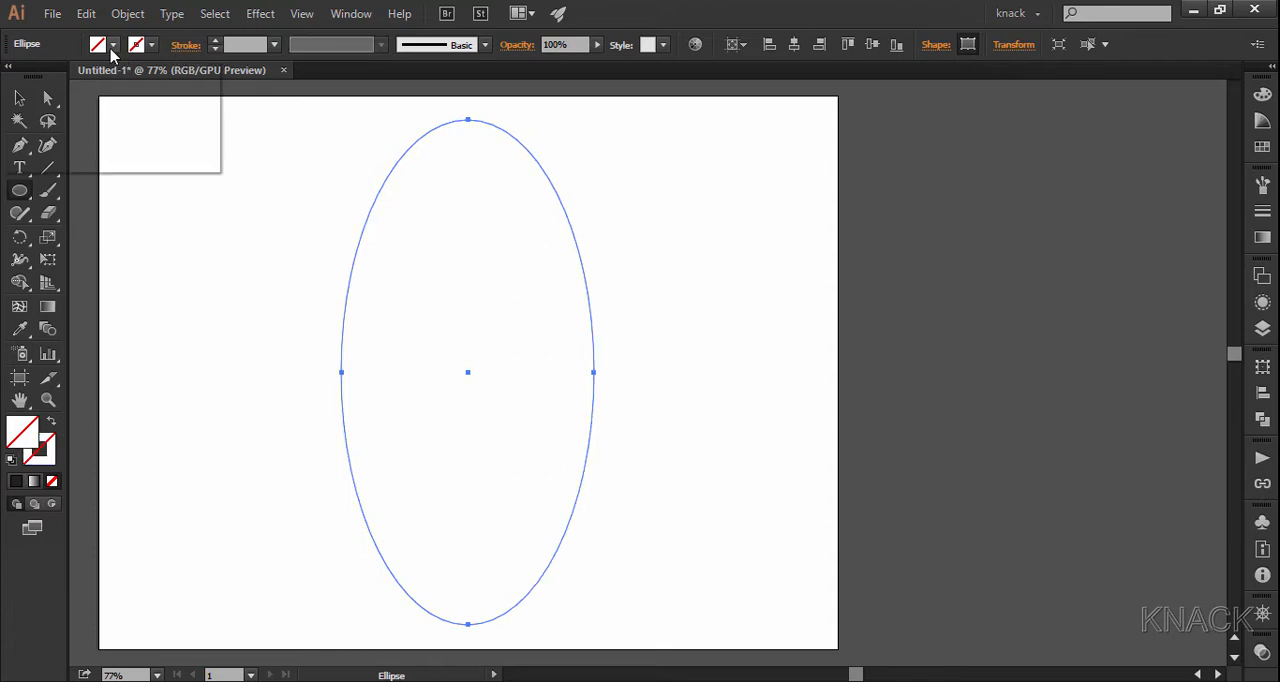
Fill the ellipse with the RGB Magenta swatch.
{"action": "left_click", "coordinate": [112, 44]}
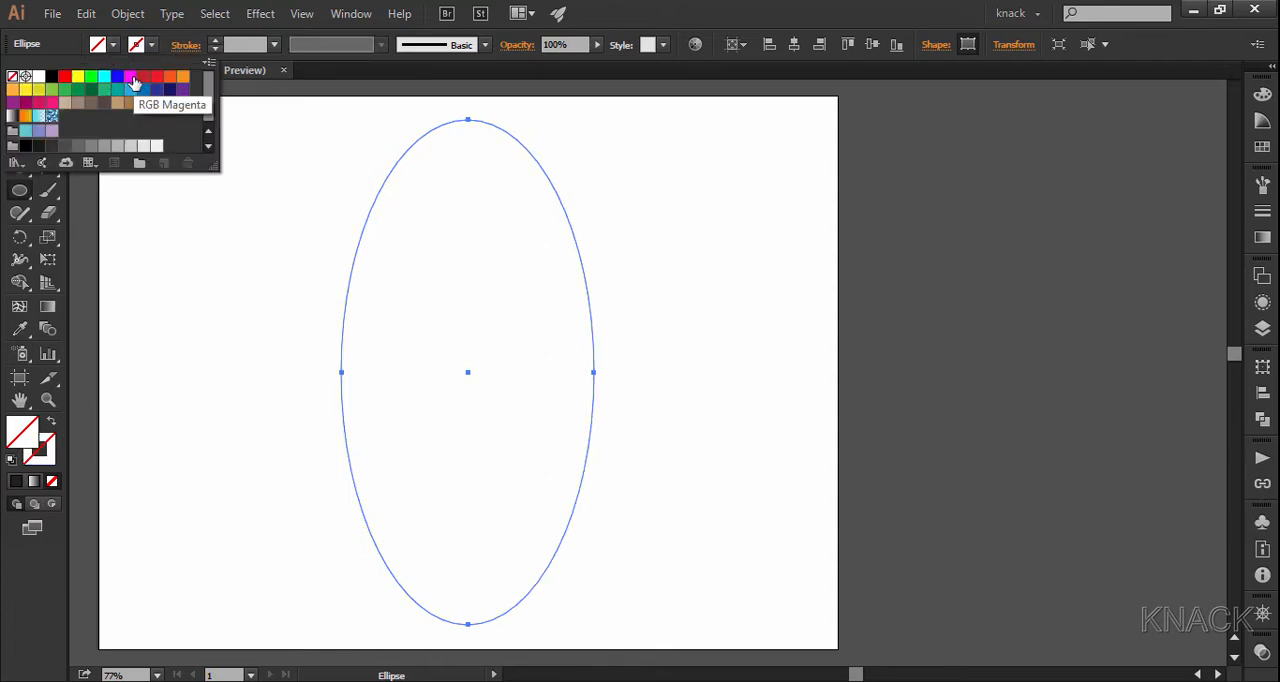
{"action": "left_click", "coordinate": [130, 76]}
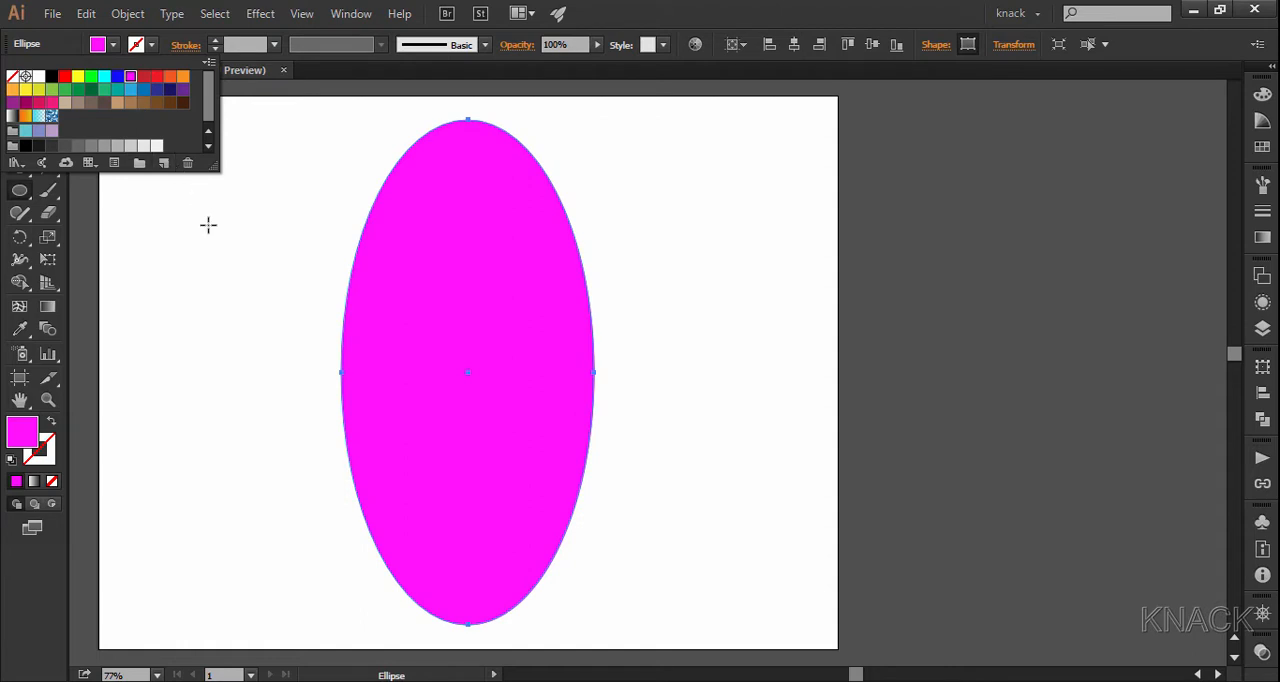
{"action": "mouse_move", "coordinate": [304, 80]}
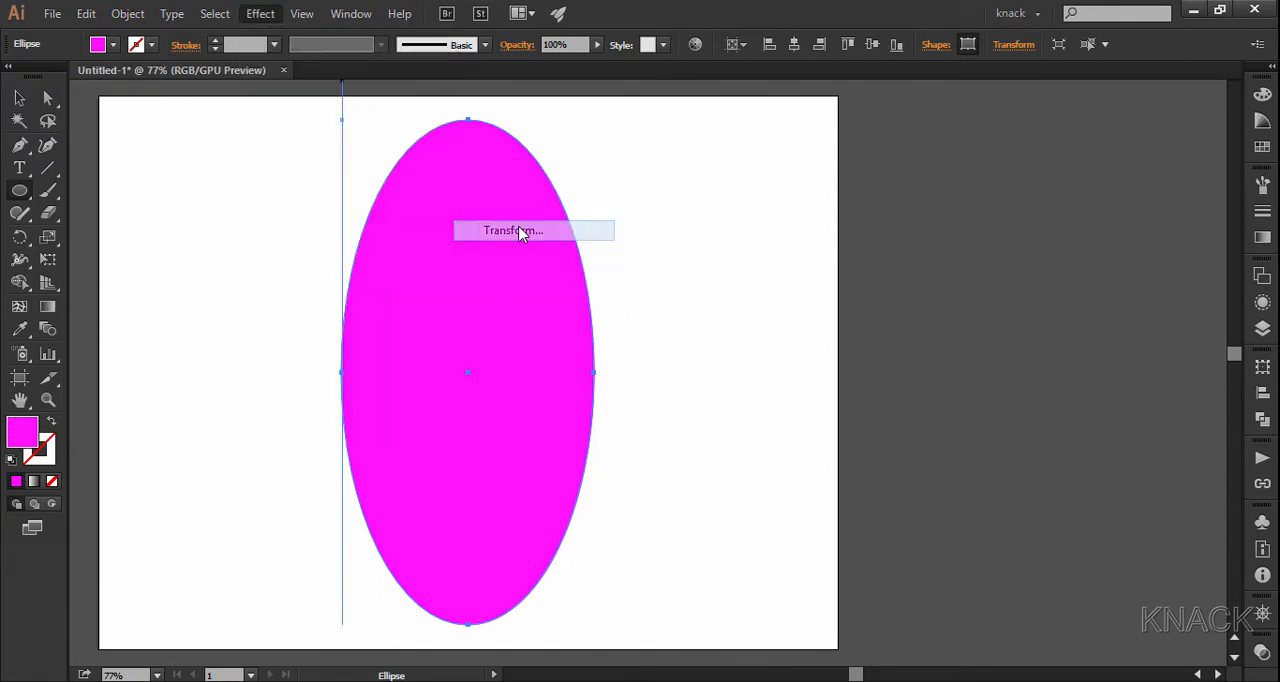
Apply a Transform effect of 7 copies at 45°, then expand the appearance into separate paths.
{"action": "left_click", "coordinate": [512, 230]}
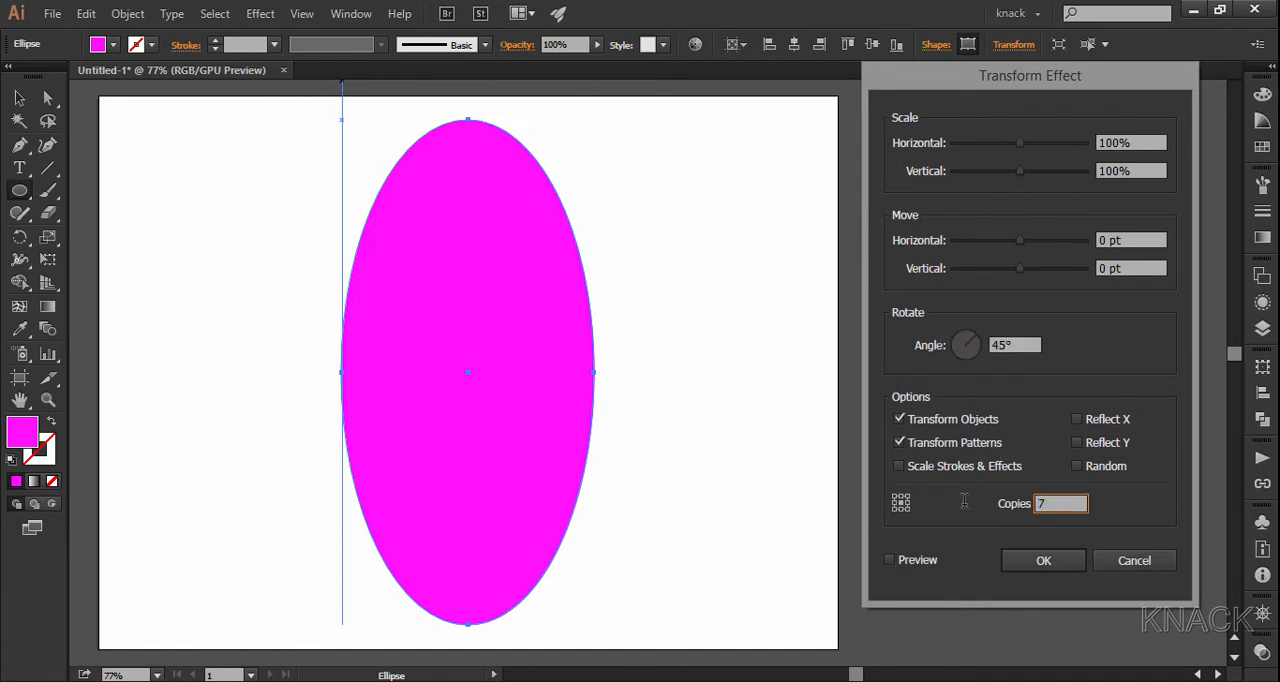
{"action": "left_click", "coordinate": [1044, 560]}
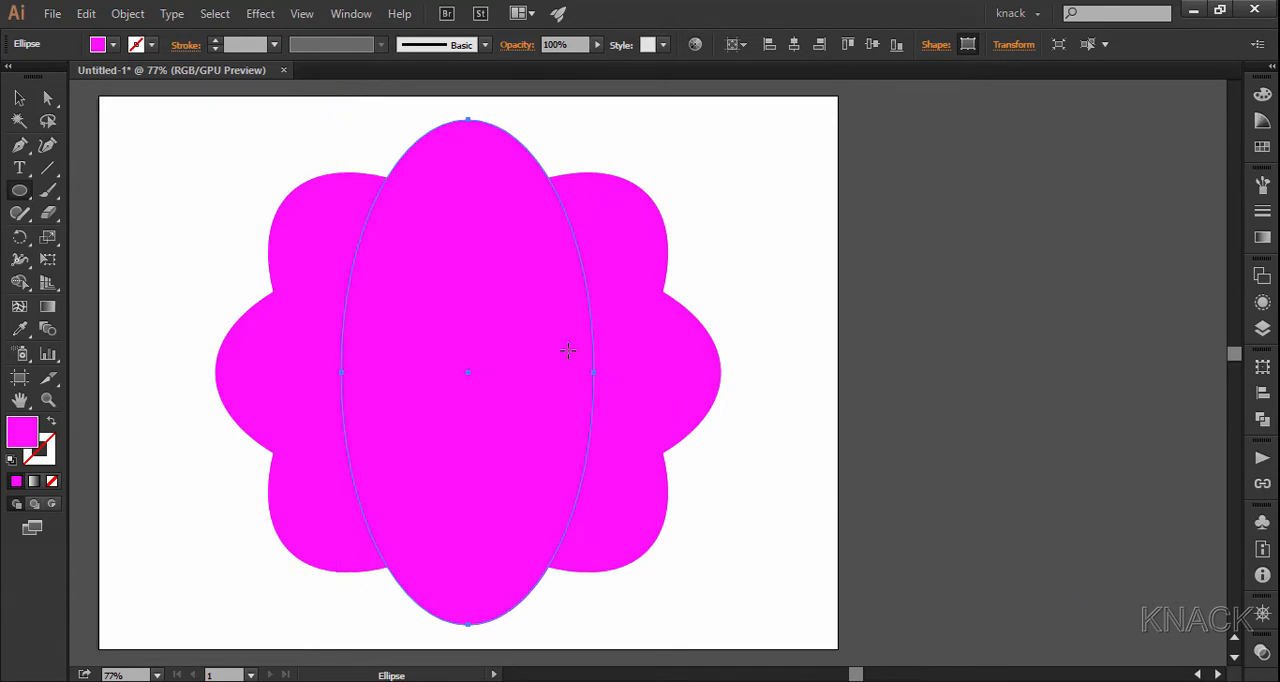
{"action": "left_click", "coordinate": [128, 12]}
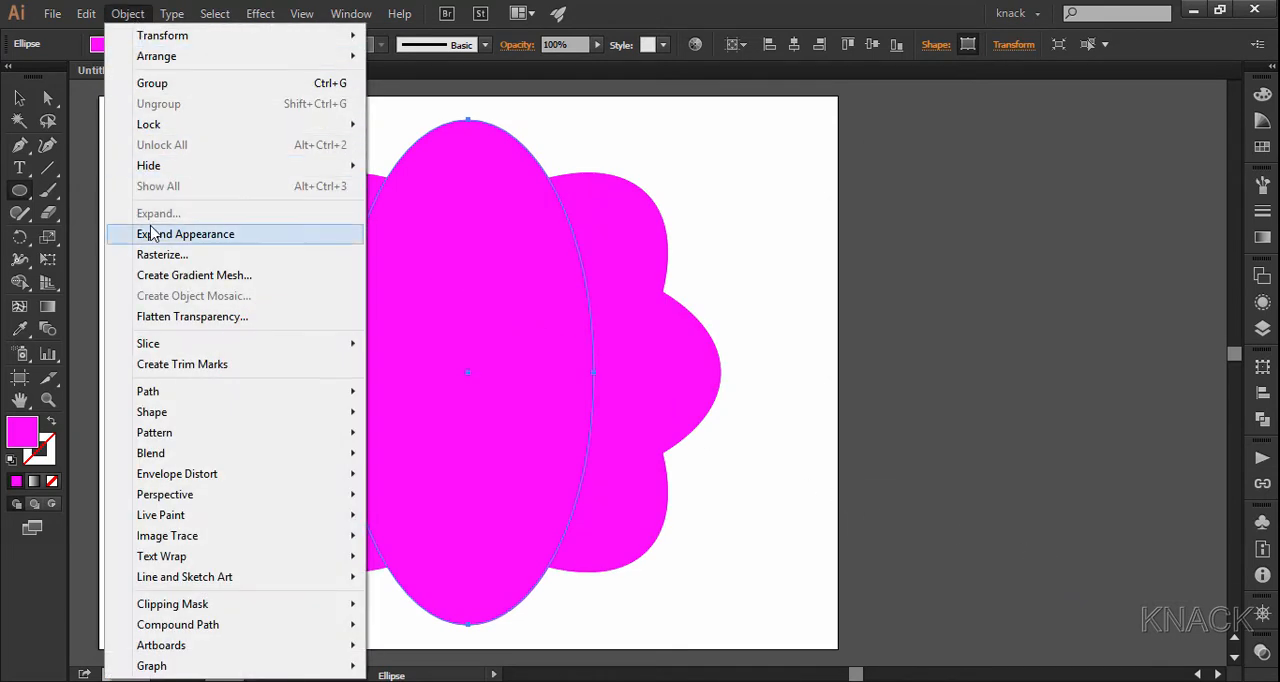
{"action": "left_click", "coordinate": [188, 232]}
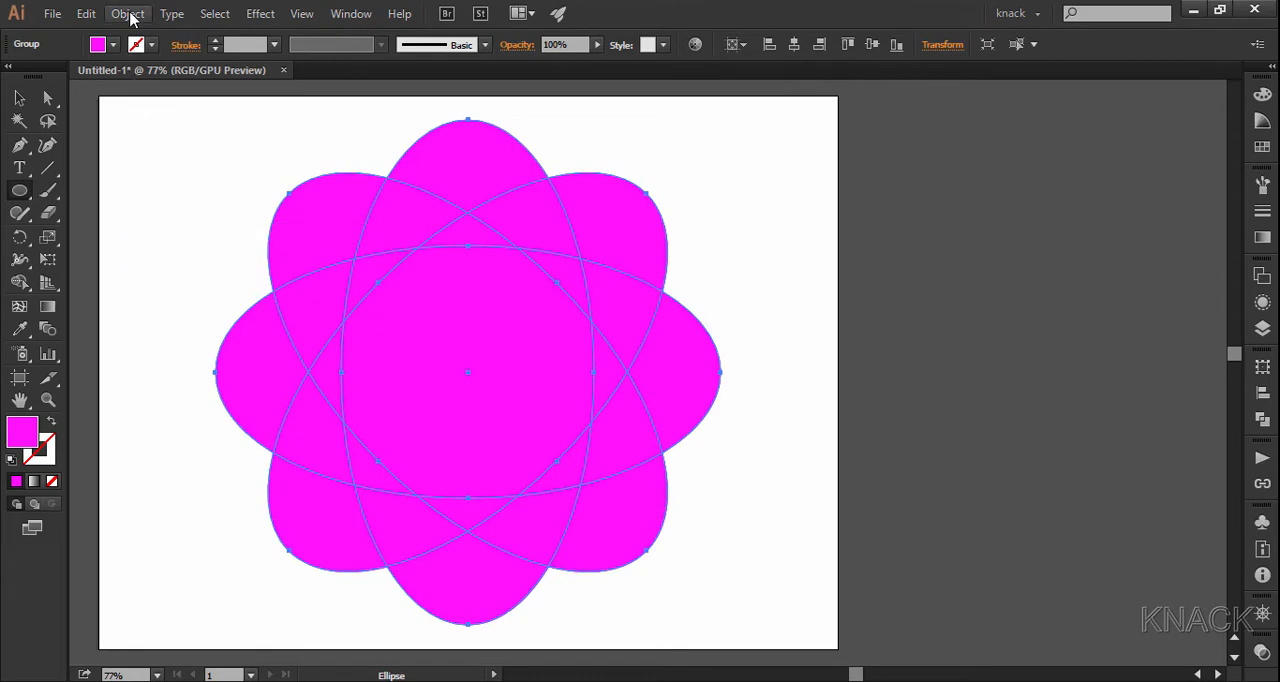
Ungroup the eight petals and unite them with Pathfinder into one magenta flower shape.
{"action": "left_click", "coordinate": [128, 12]}
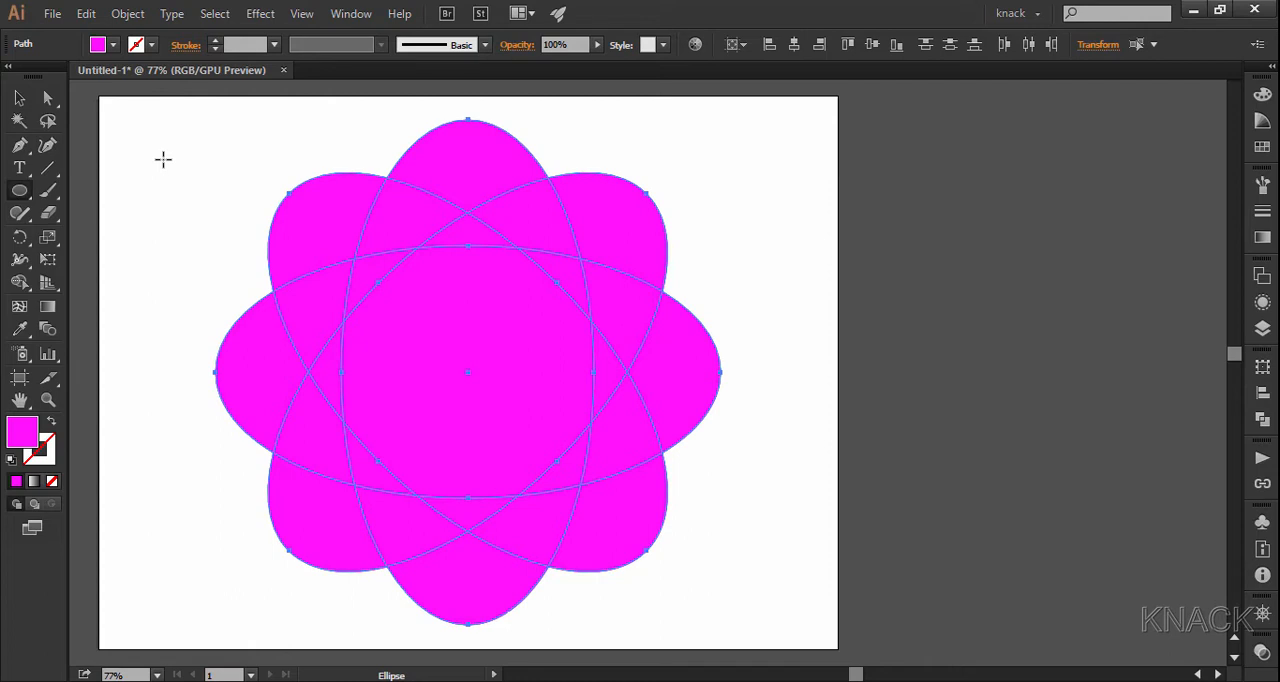
{"action": "mouse_move", "coordinate": [590, 290]}
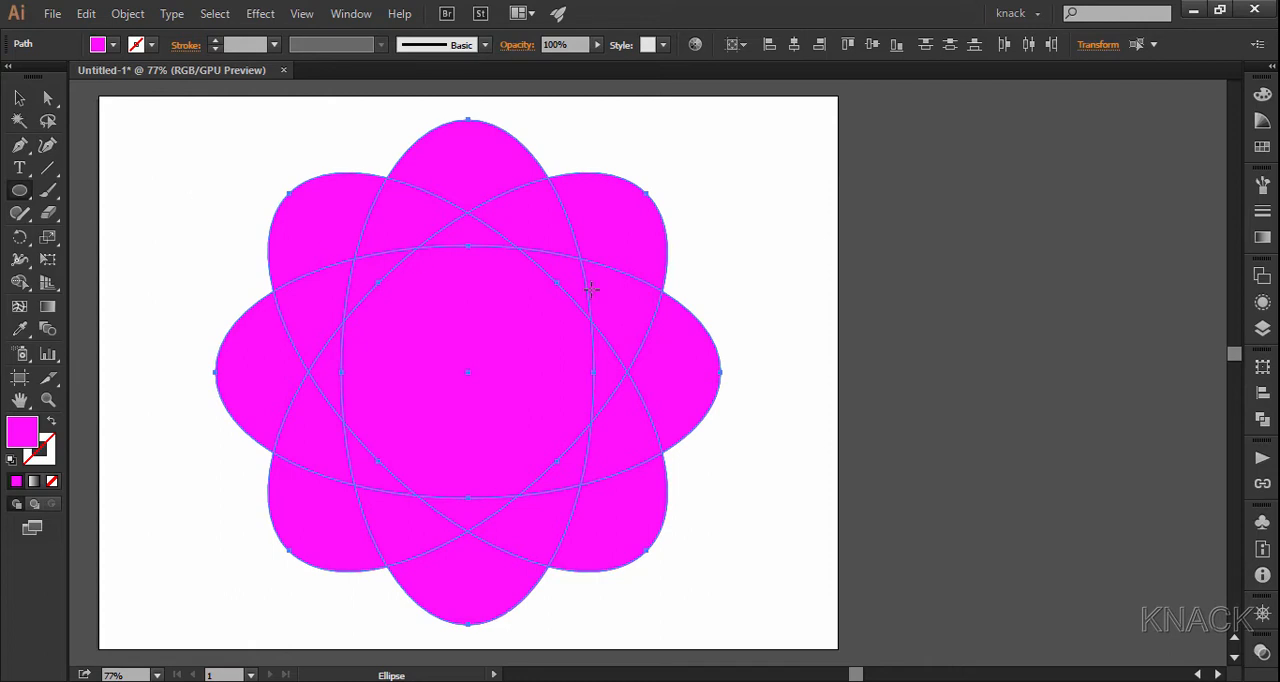
{"action": "left_click", "coordinate": [1262, 420]}
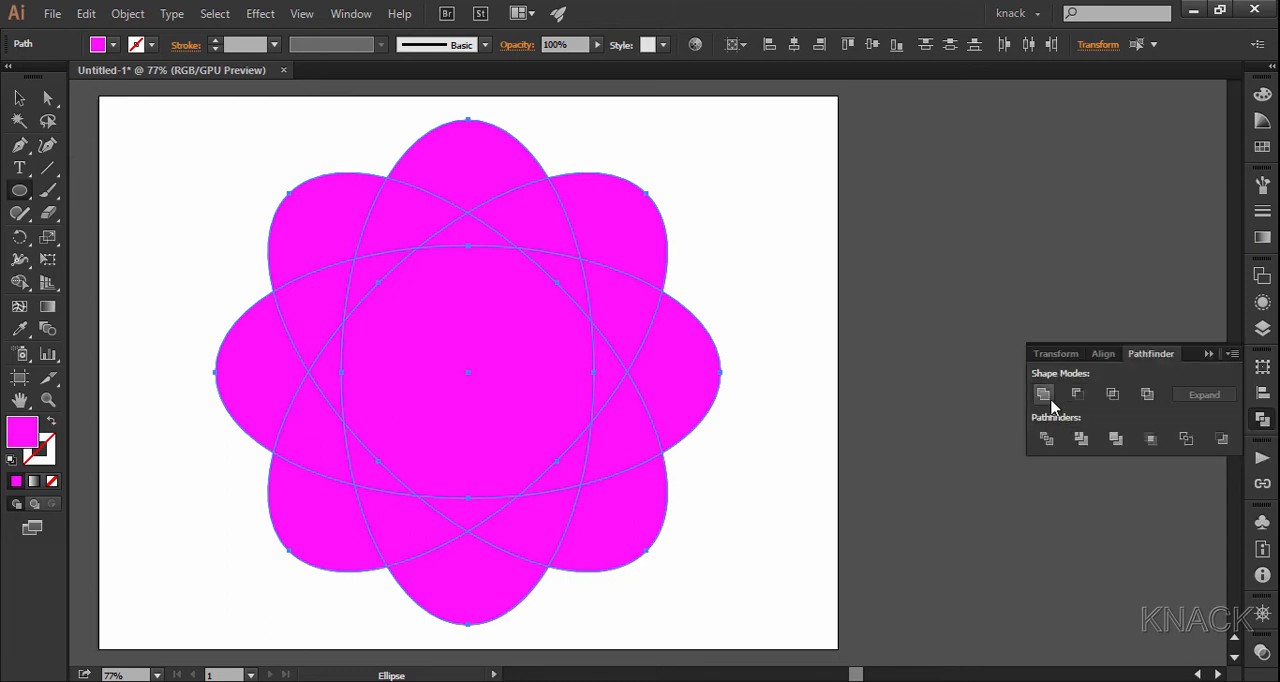
{"action": "left_click", "coordinate": [1044, 394]}
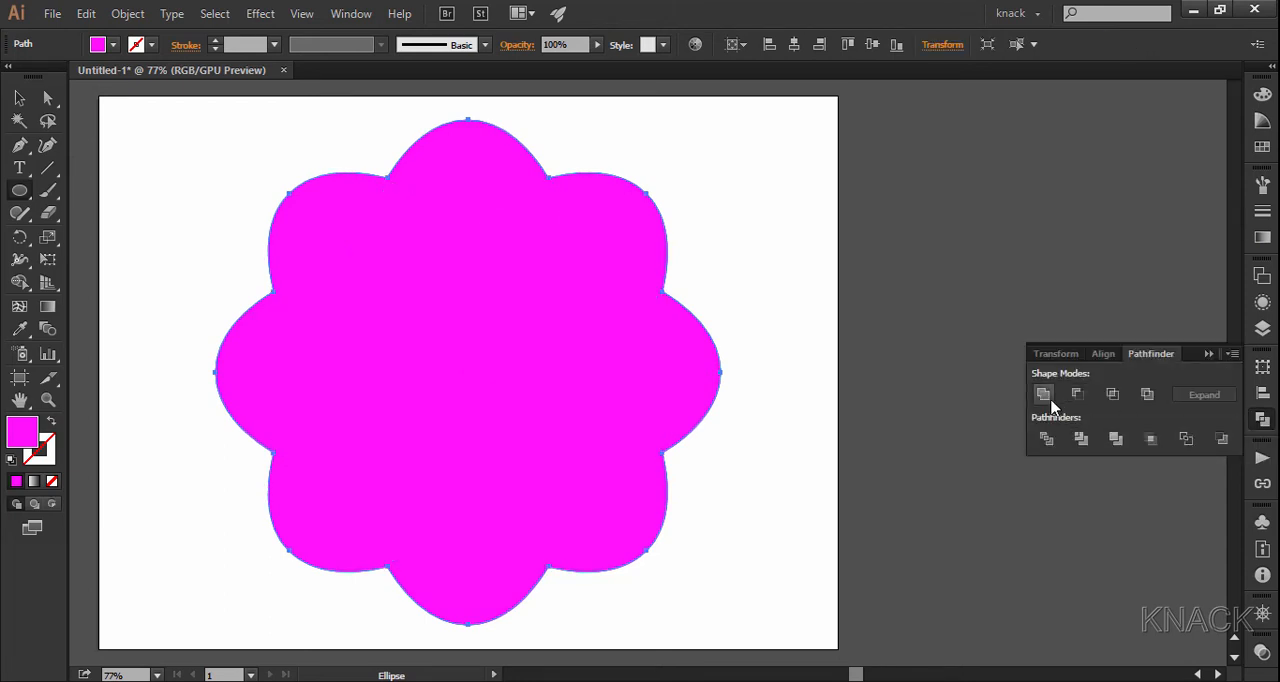
{"action": "mouse_move", "coordinate": [852, 388]}
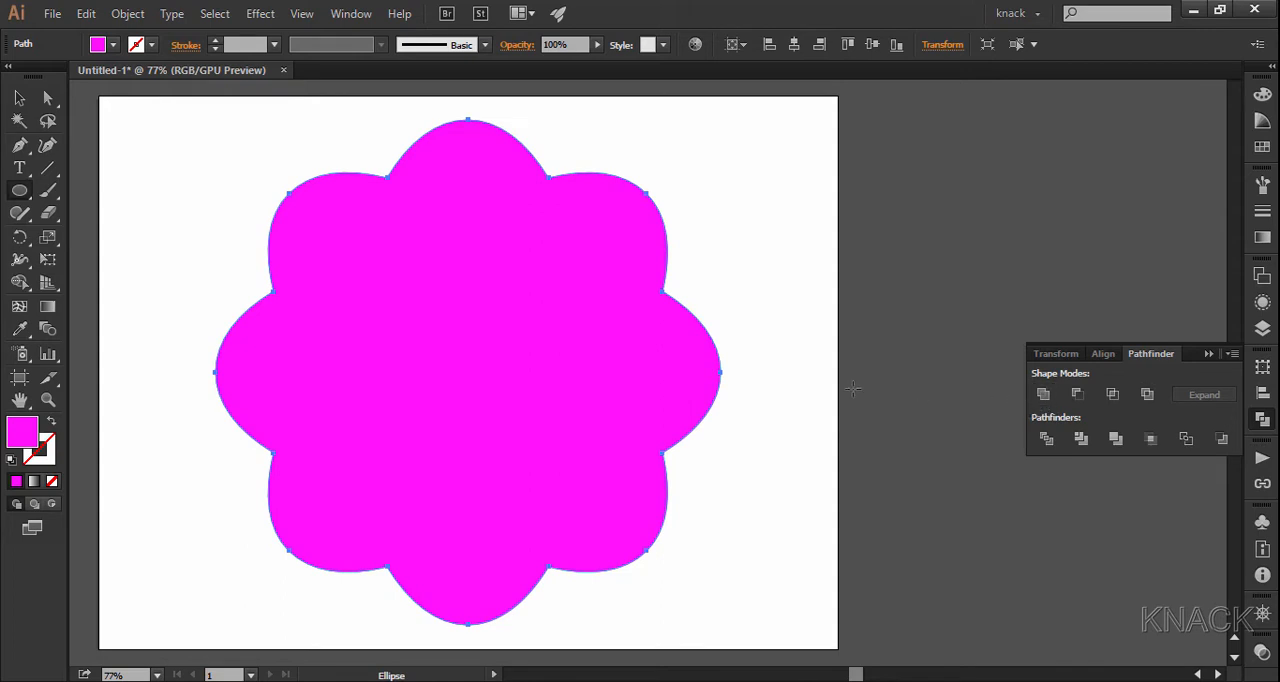
{"action": "mouse_move", "coordinate": [408, 184]}
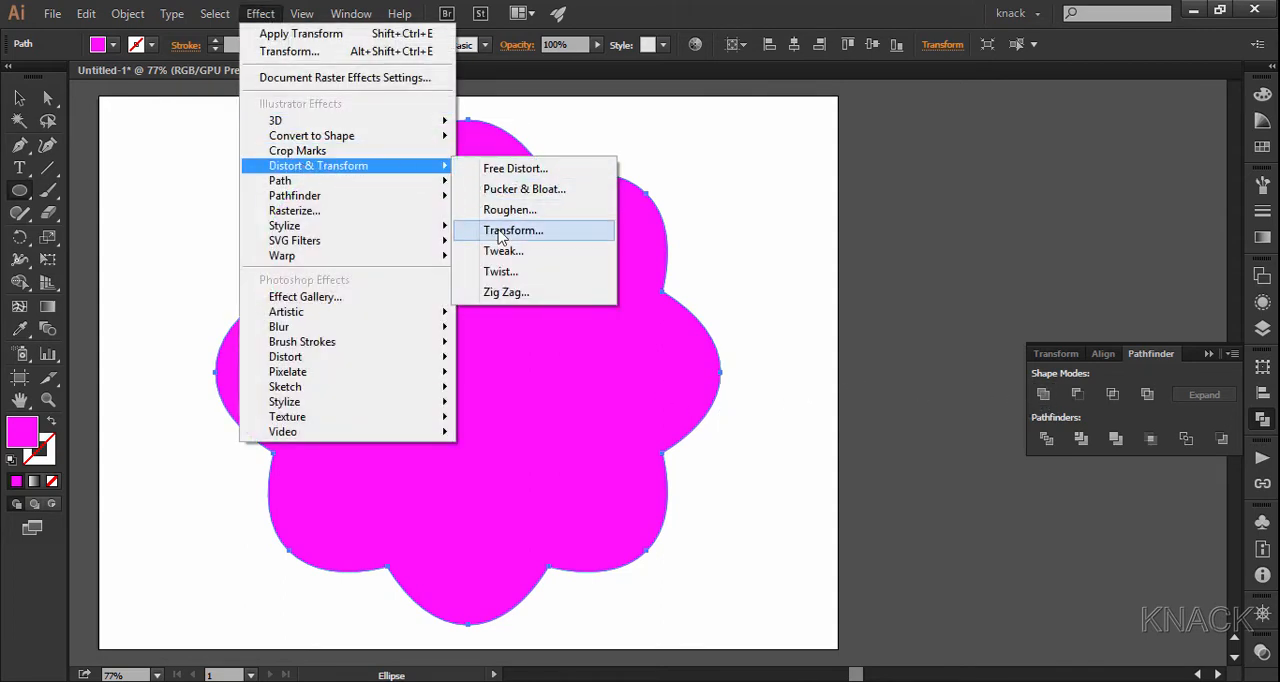
Add a 10% scaled copy of the flower at its centre and ungroup the two flower shapes.
{"action": "left_click", "coordinate": [512, 230]}
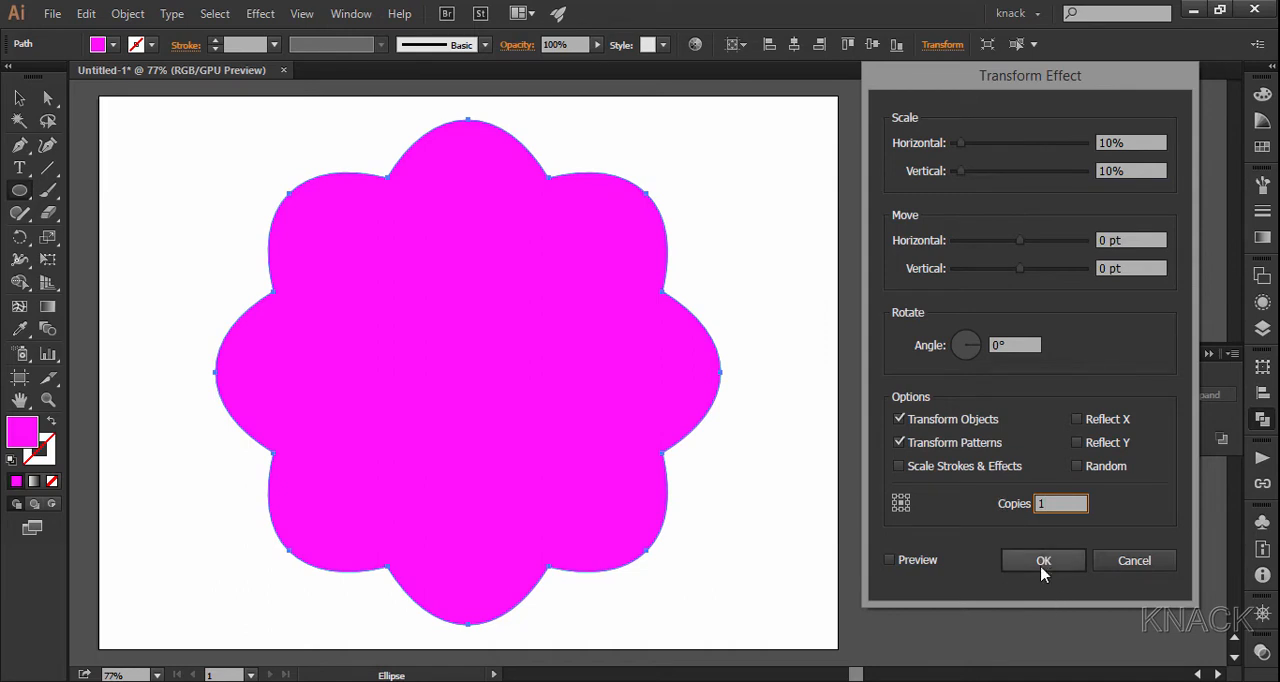
{"action": "left_click", "coordinate": [128, 12]}
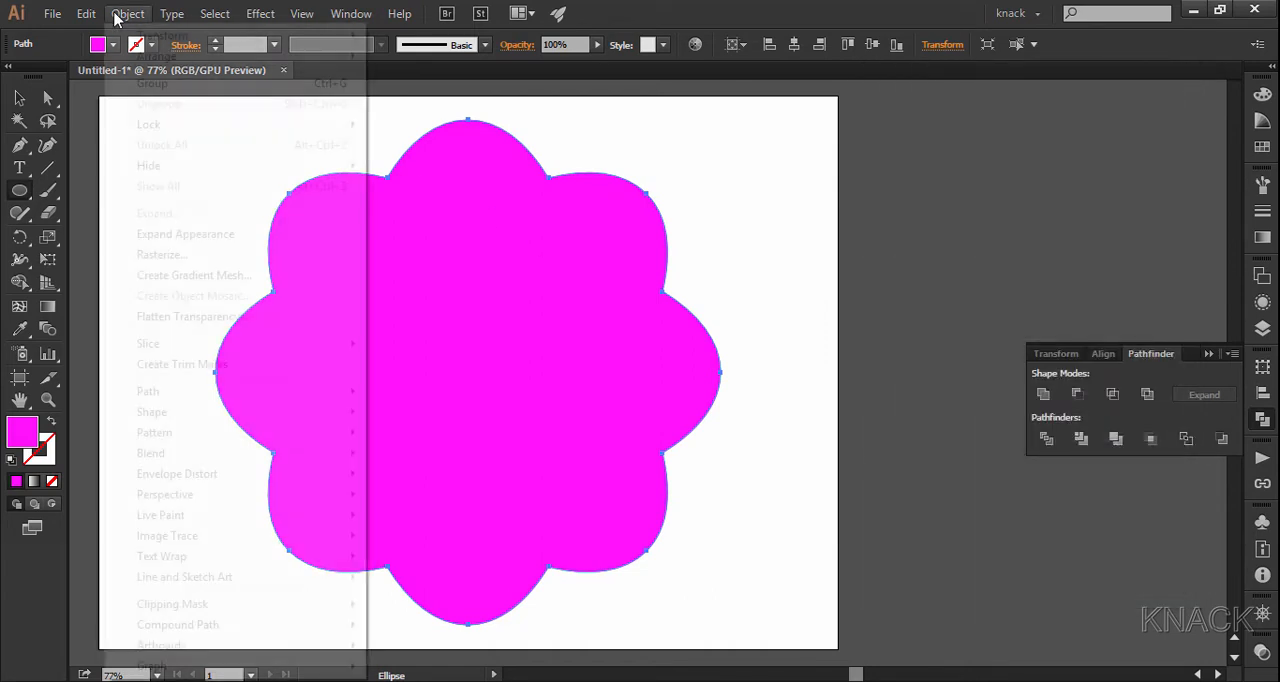
{"action": "left_click", "coordinate": [152, 84]}
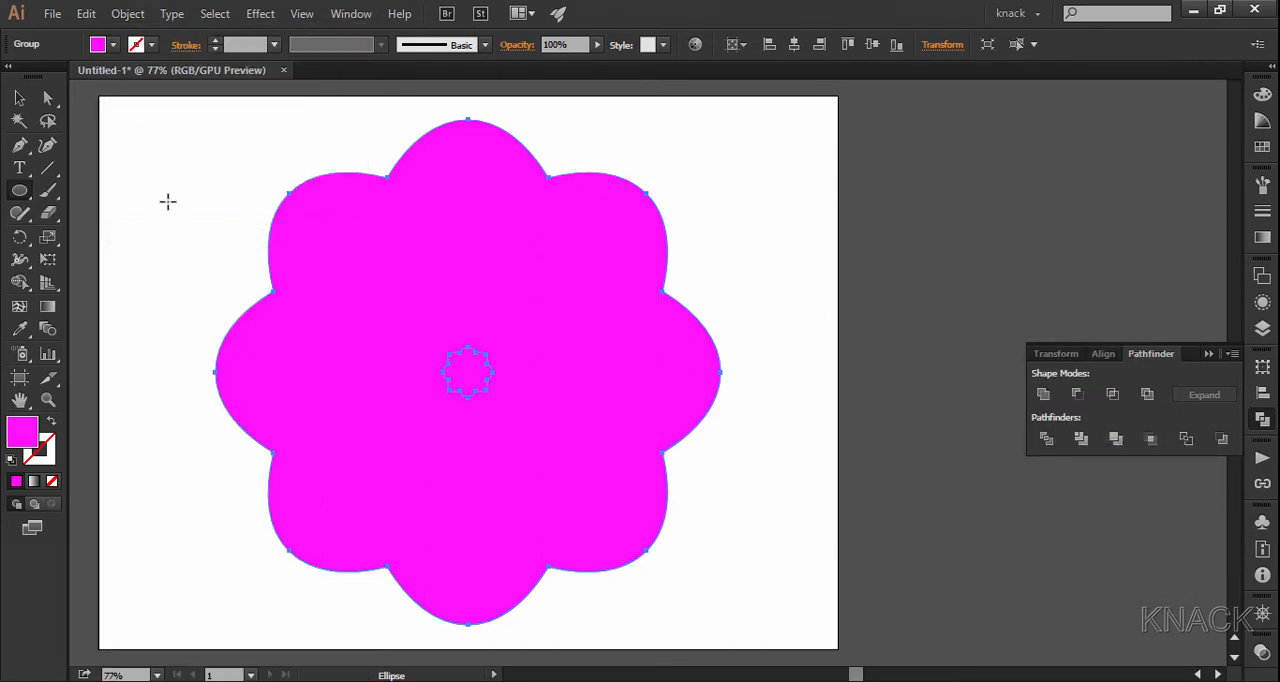
{"action": "left_click", "coordinate": [128, 12]}
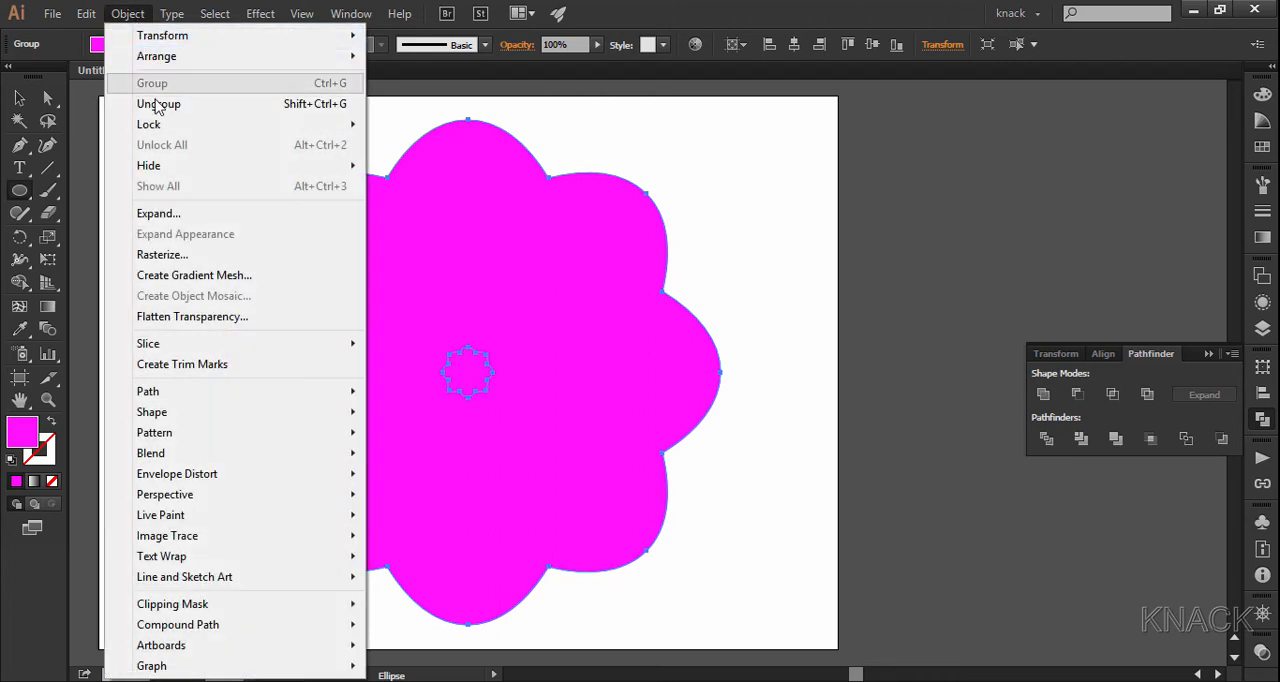
{"action": "left_click", "coordinate": [158, 104]}
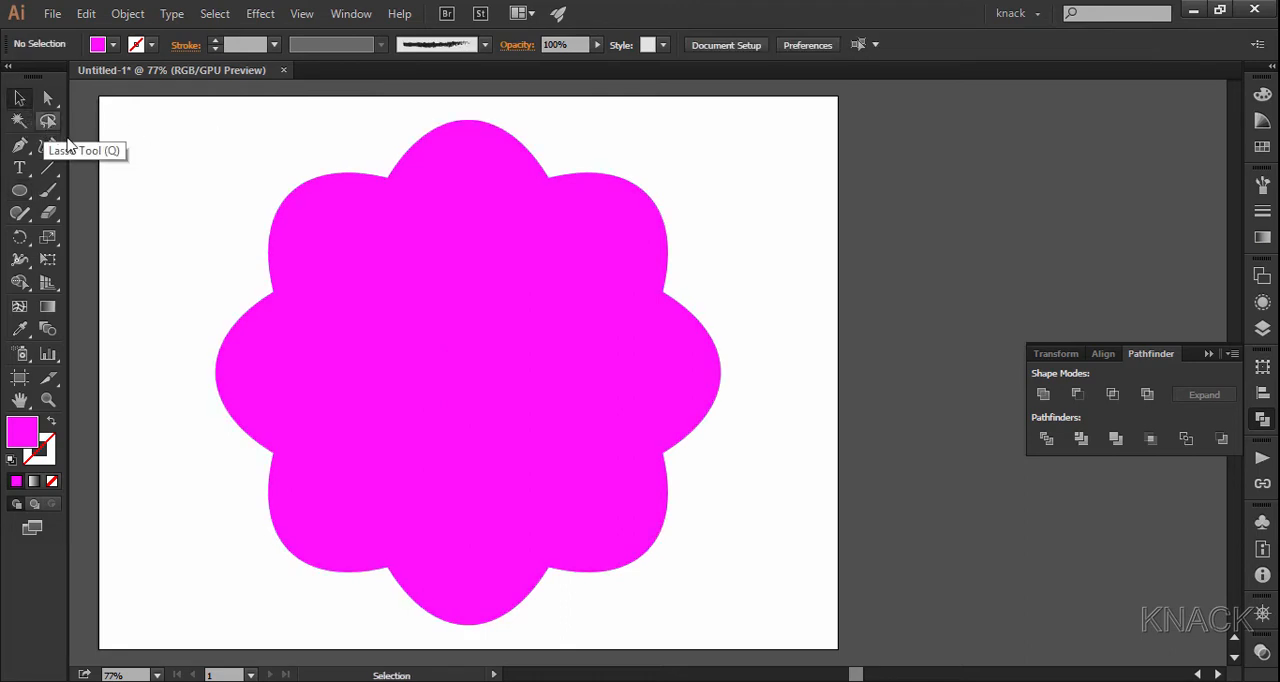
{"action": "mouse_move", "coordinate": [300, 198]}
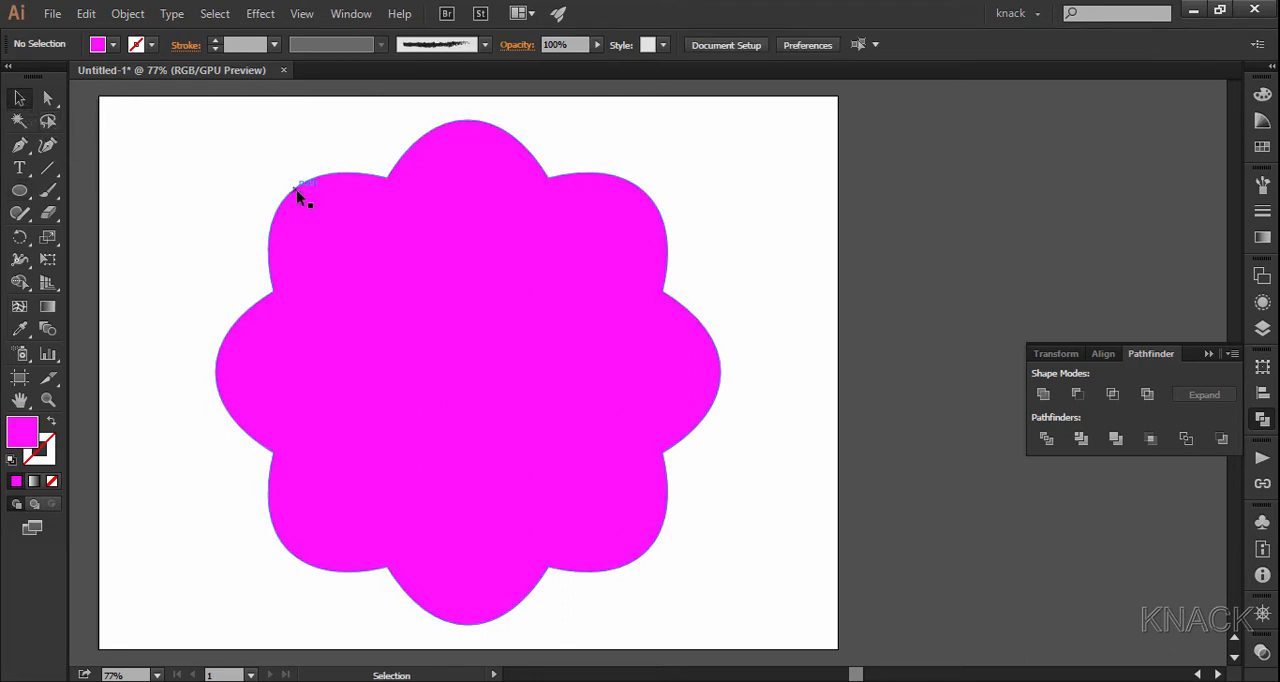
Send the large flower behind the small centre one via Arrange > Send to Back.
{"action": "right_click", "coordinate": [300, 196]}
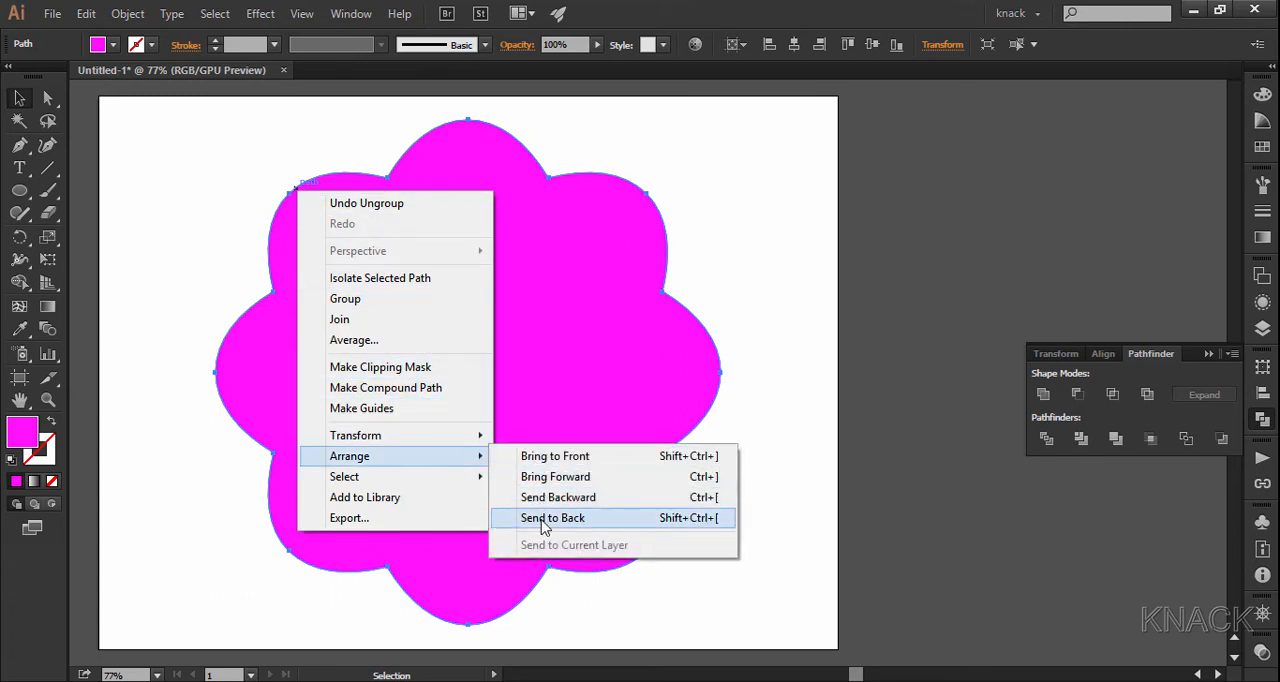
{"action": "left_click", "coordinate": [552, 516]}
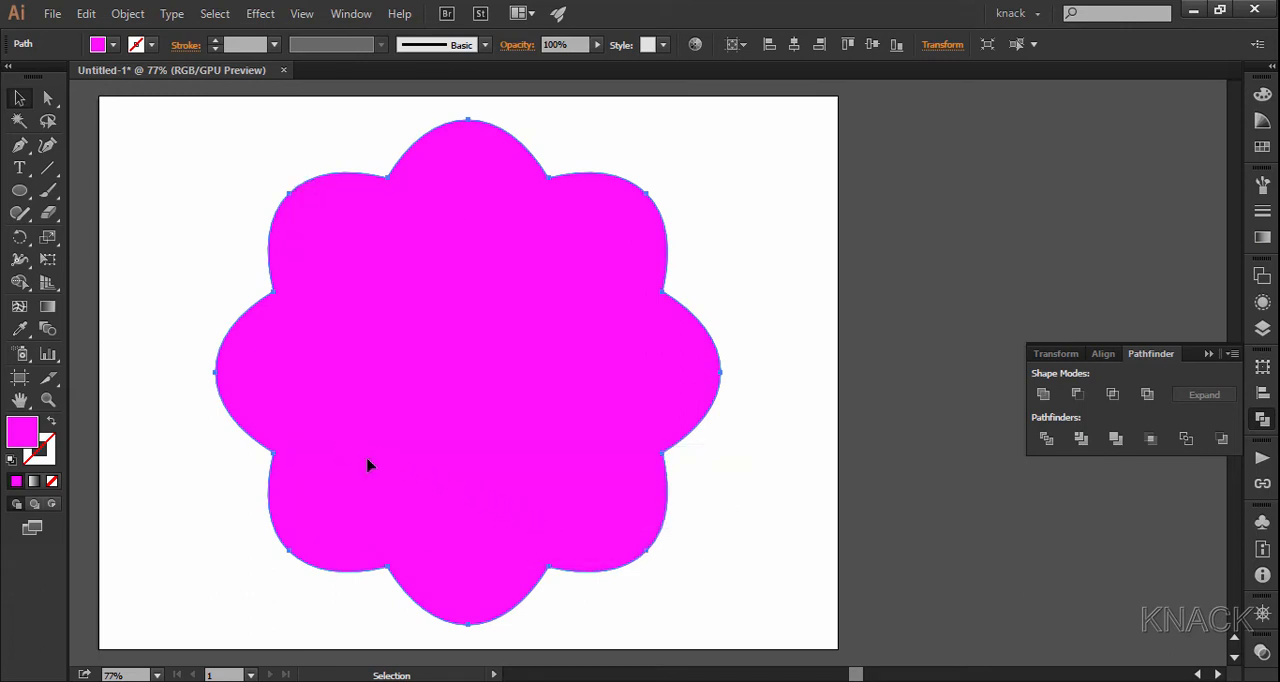
{"action": "mouse_move", "coordinate": [304, 312]}
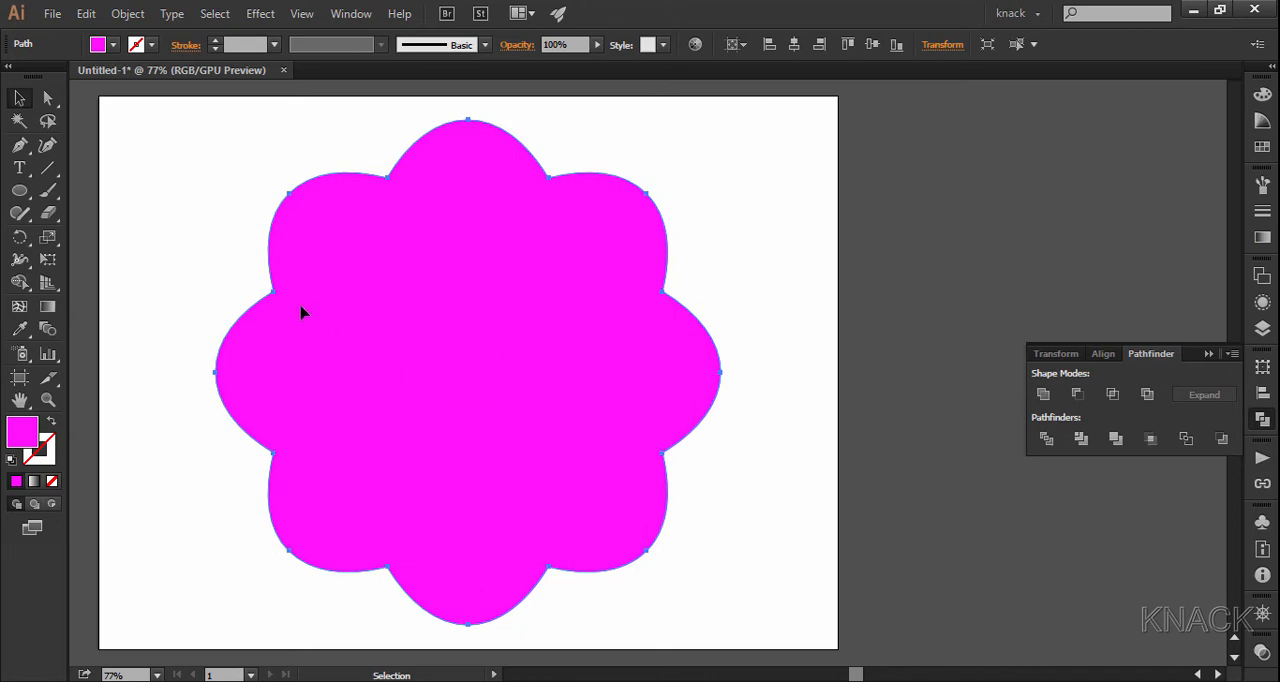
Blend both flowers together (Ctrl+Alt+B) and apply Pathfinder Exclude to knock out overlaps.
{"action": "left_click", "coordinate": [468, 372]}
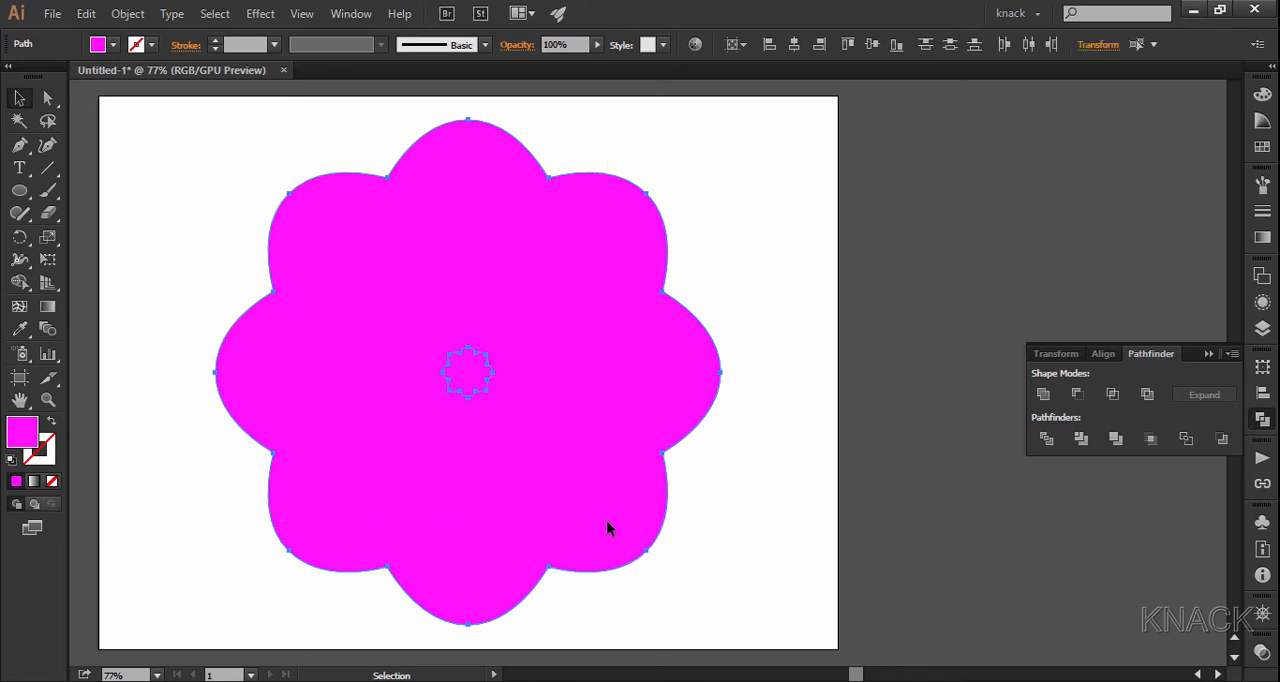
{"action": "key", "text": "ctrl+alt+b"}
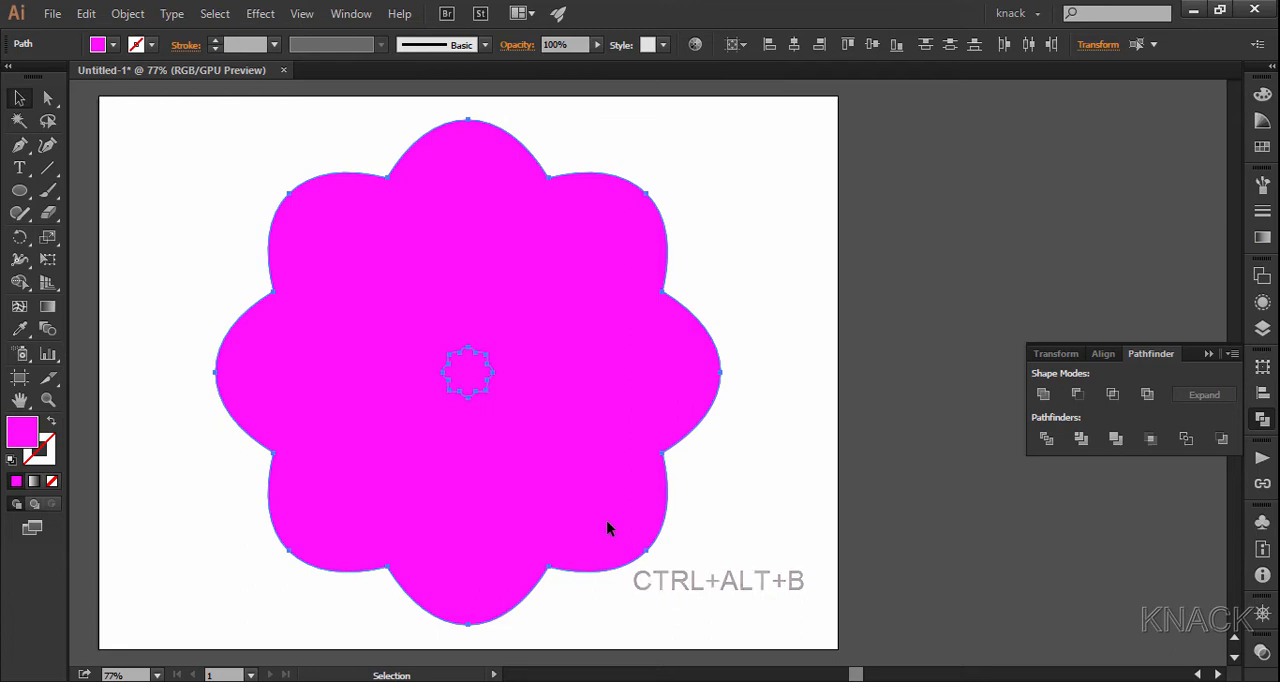
{"action": "key", "text": "ctrl+alt+b"}
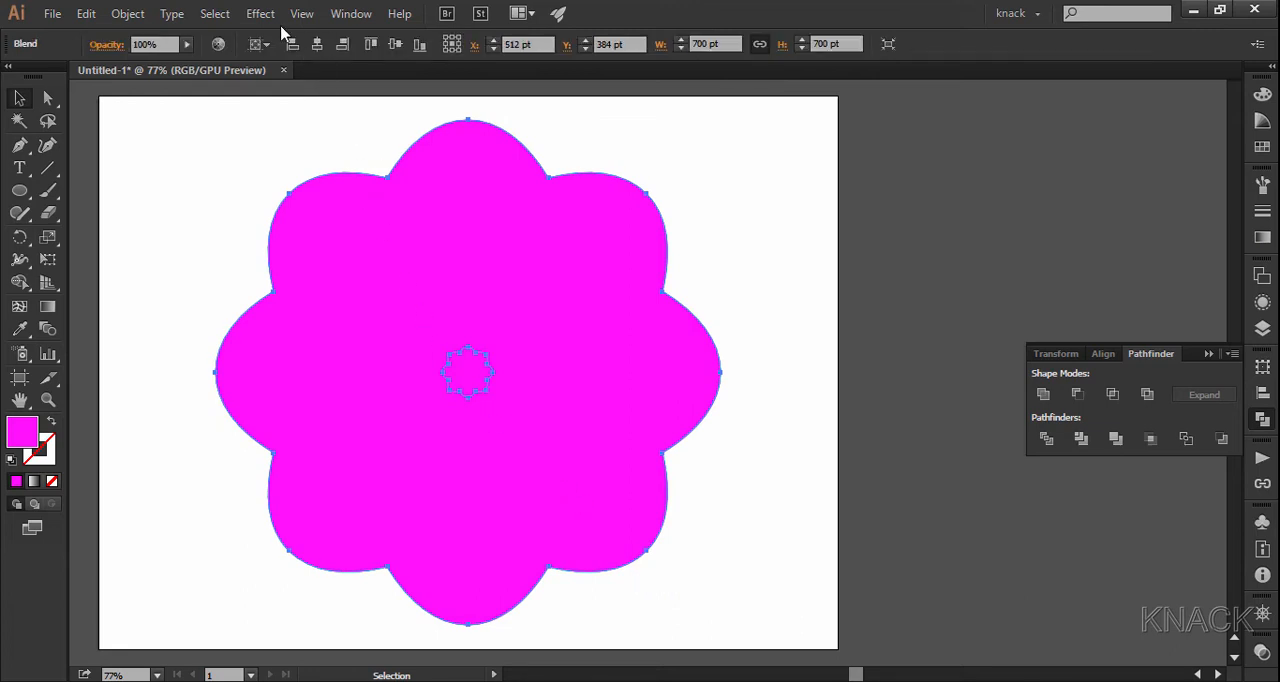
{"action": "left_click", "coordinate": [260, 12]}
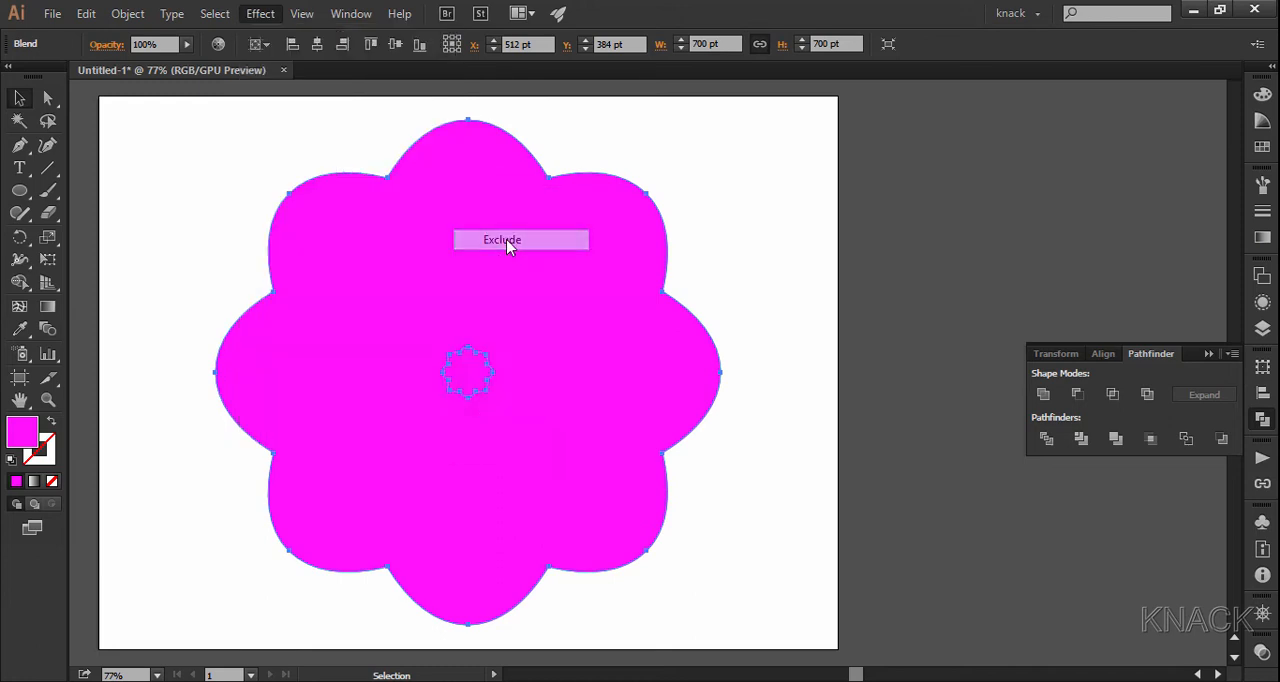
{"action": "left_click", "coordinate": [500, 240]}
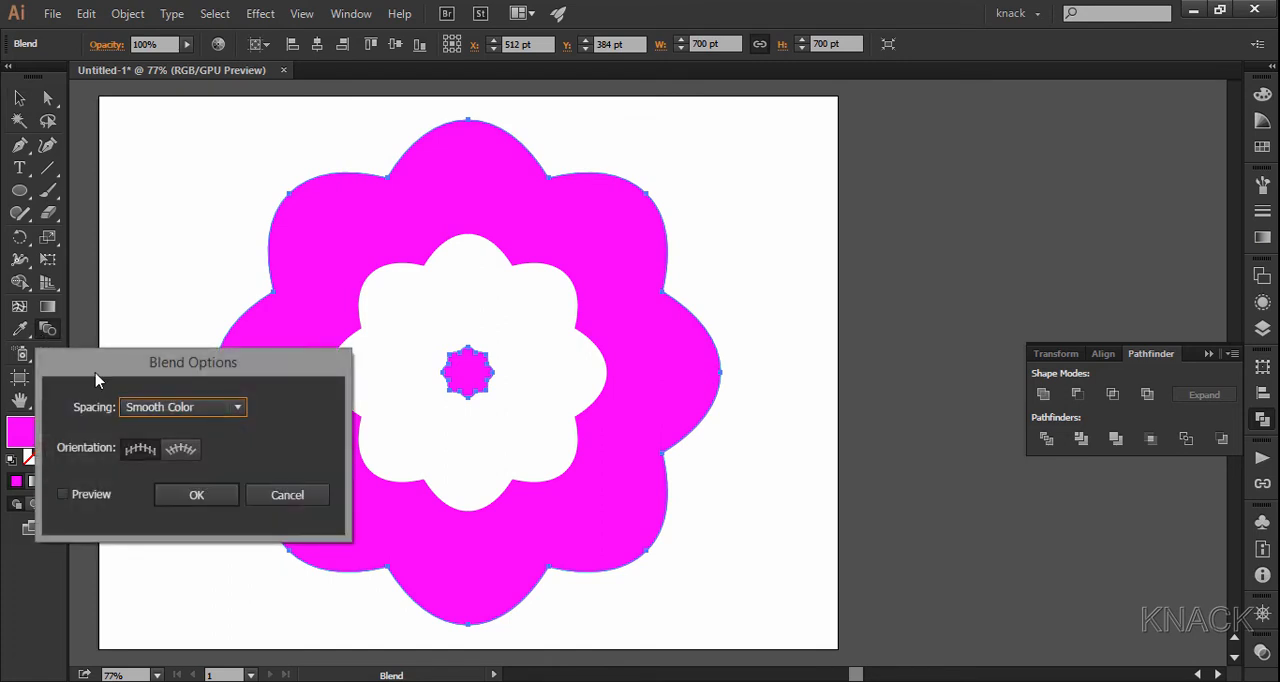
Set the Blend Options to 32 Specified Steps, producing the striped rings.
{"action": "left_click", "coordinate": [182, 408]}
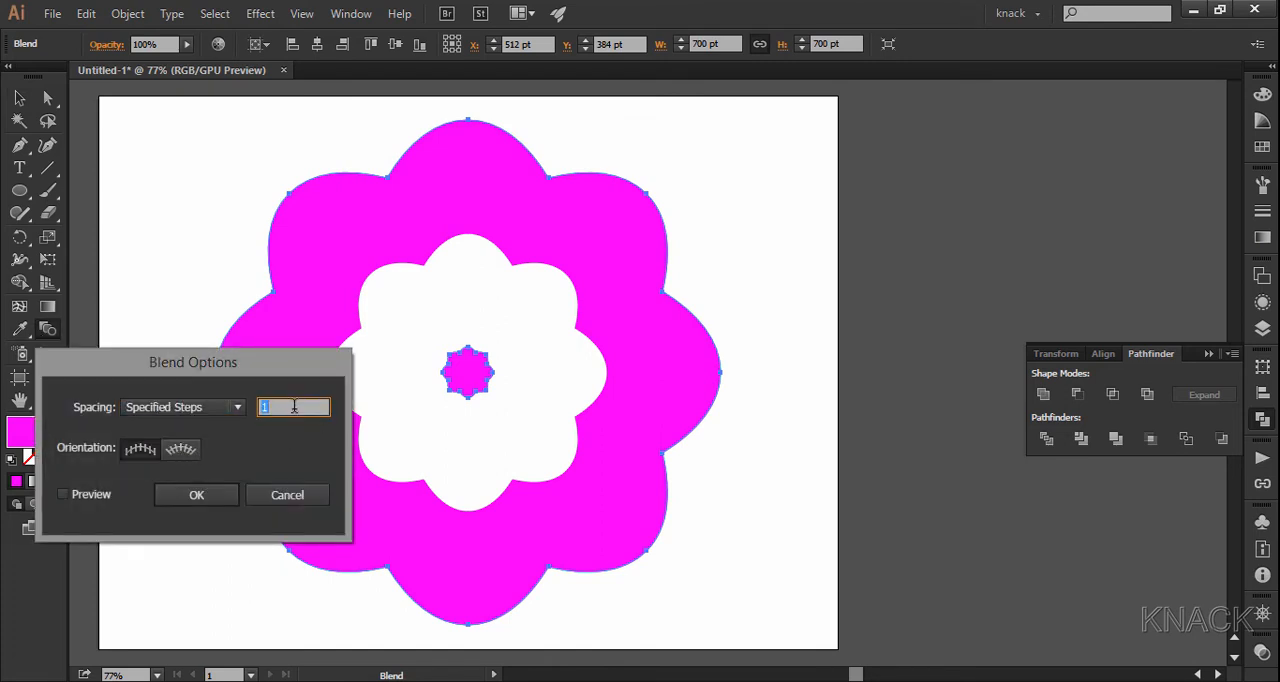
{"action": "type", "text": "32"}
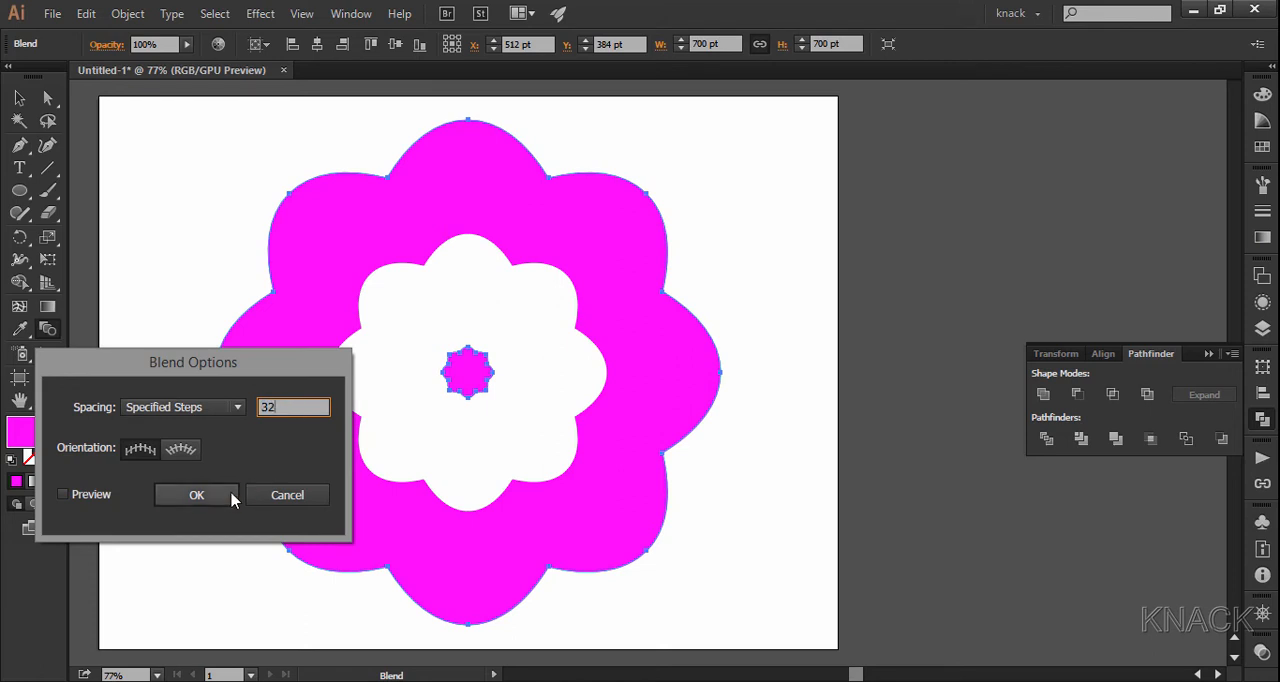
{"action": "left_click", "coordinate": [196, 494]}
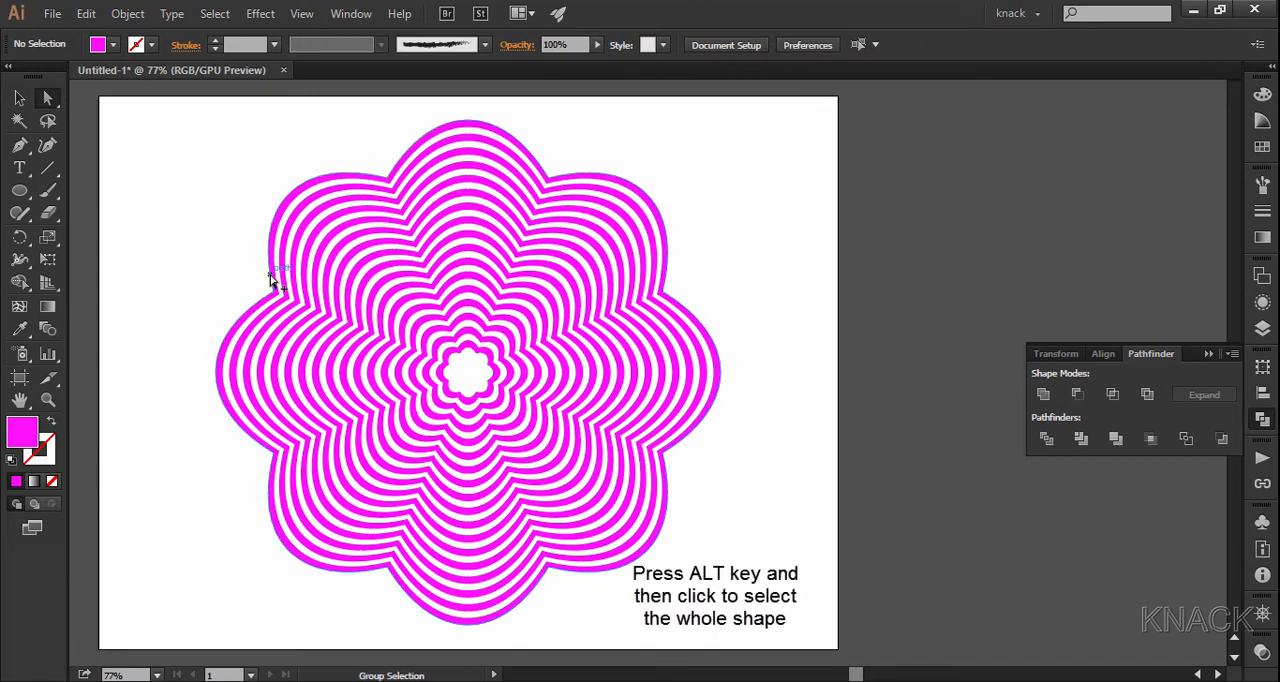
Transform the whole striped flower with Move Vertical -40 pt and Angle 6°.
{"action": "left_click", "coordinate": [276, 284]}
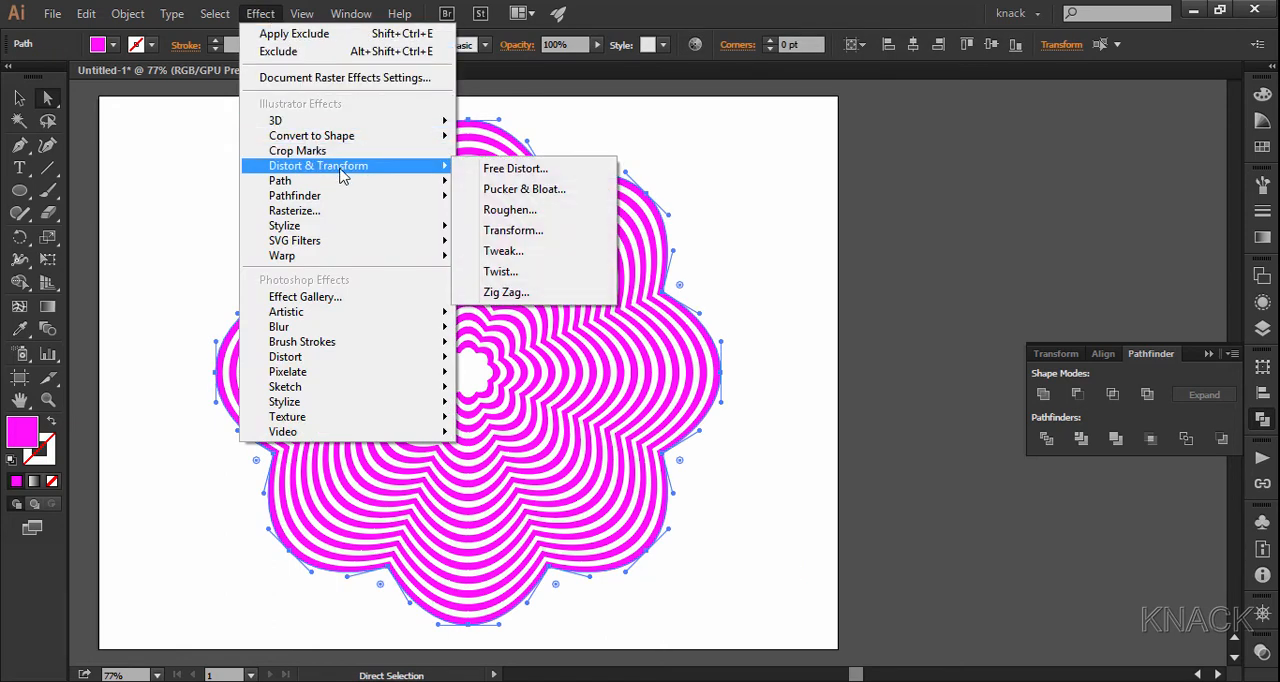
{"action": "left_click", "coordinate": [512, 230]}
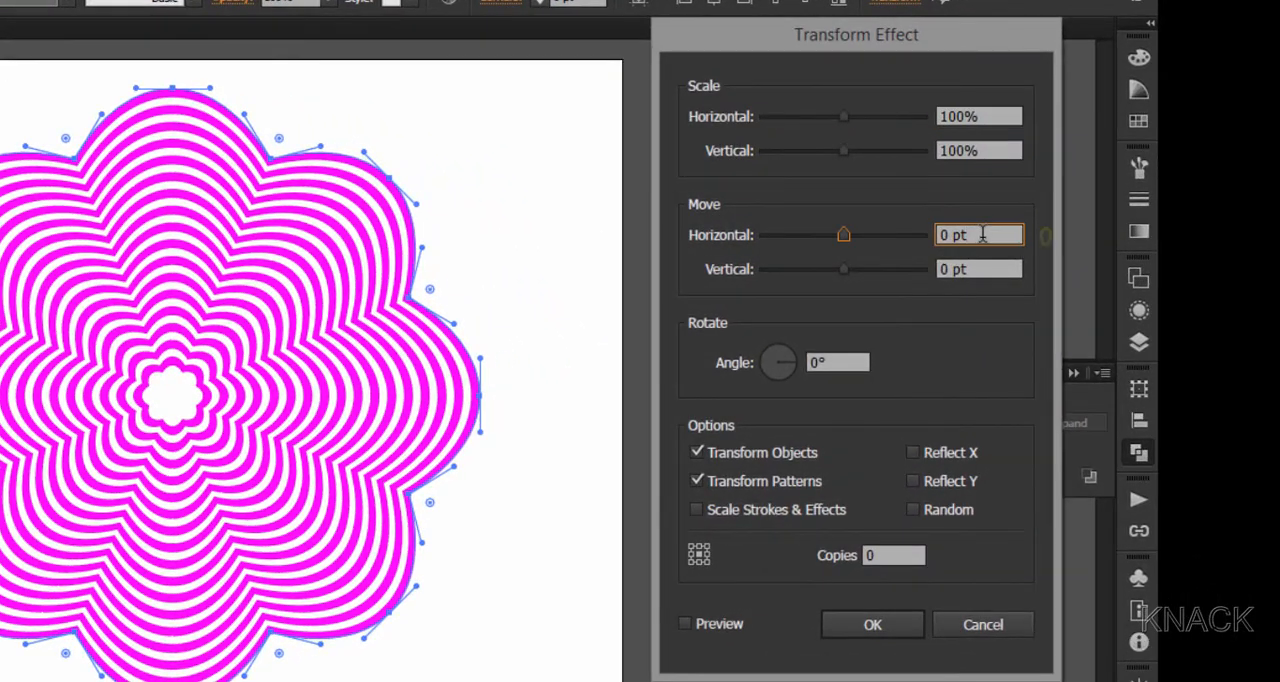
{"action": "left_click", "coordinate": [980, 268]}
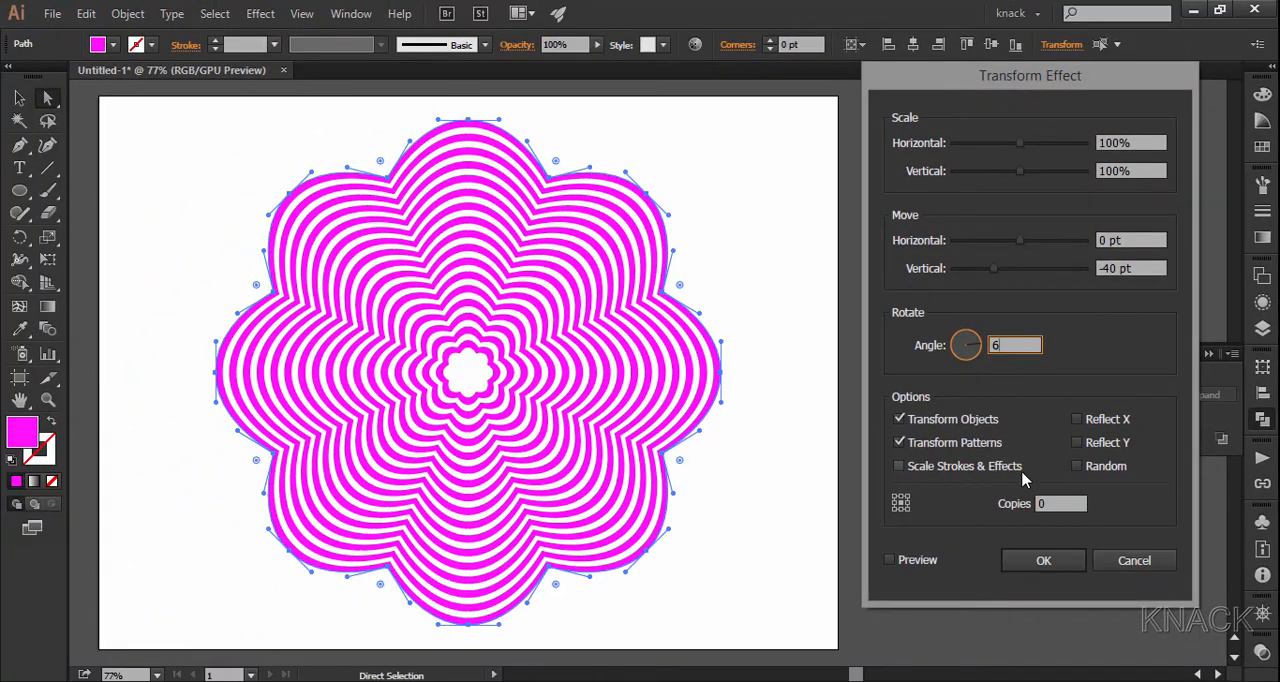
{"action": "left_click", "coordinate": [1042, 560]}
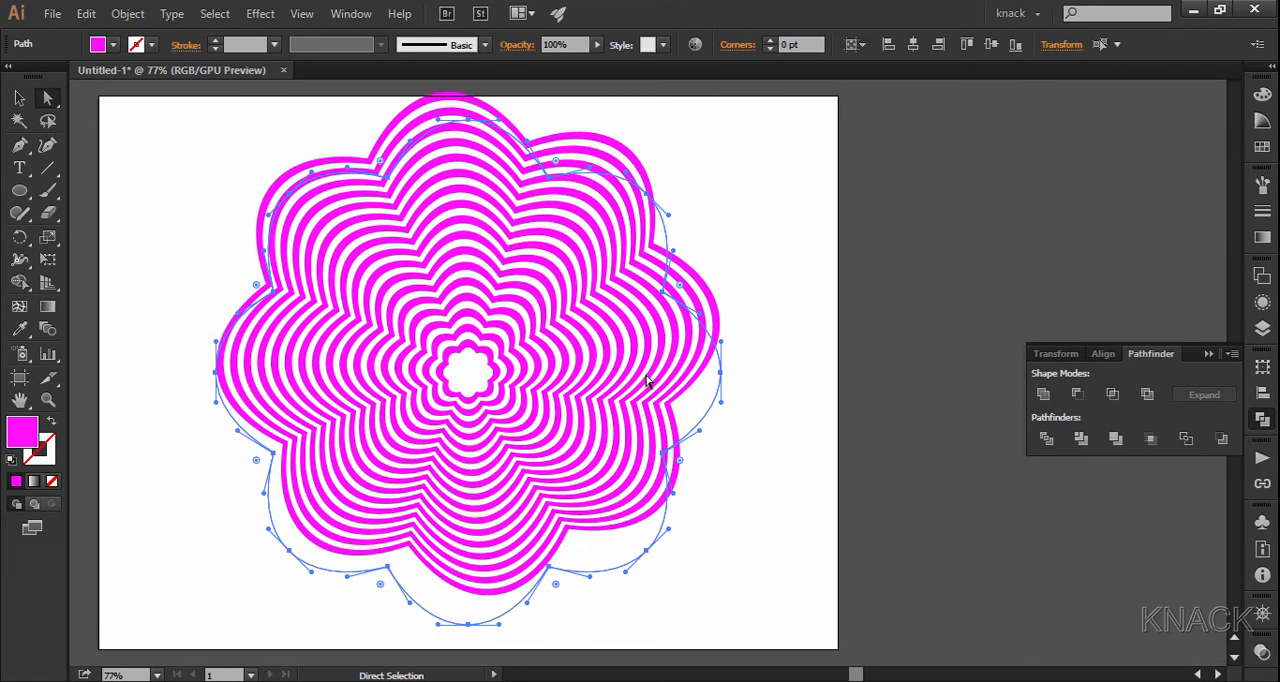
{"action": "mouse_move", "coordinate": [490, 388]}
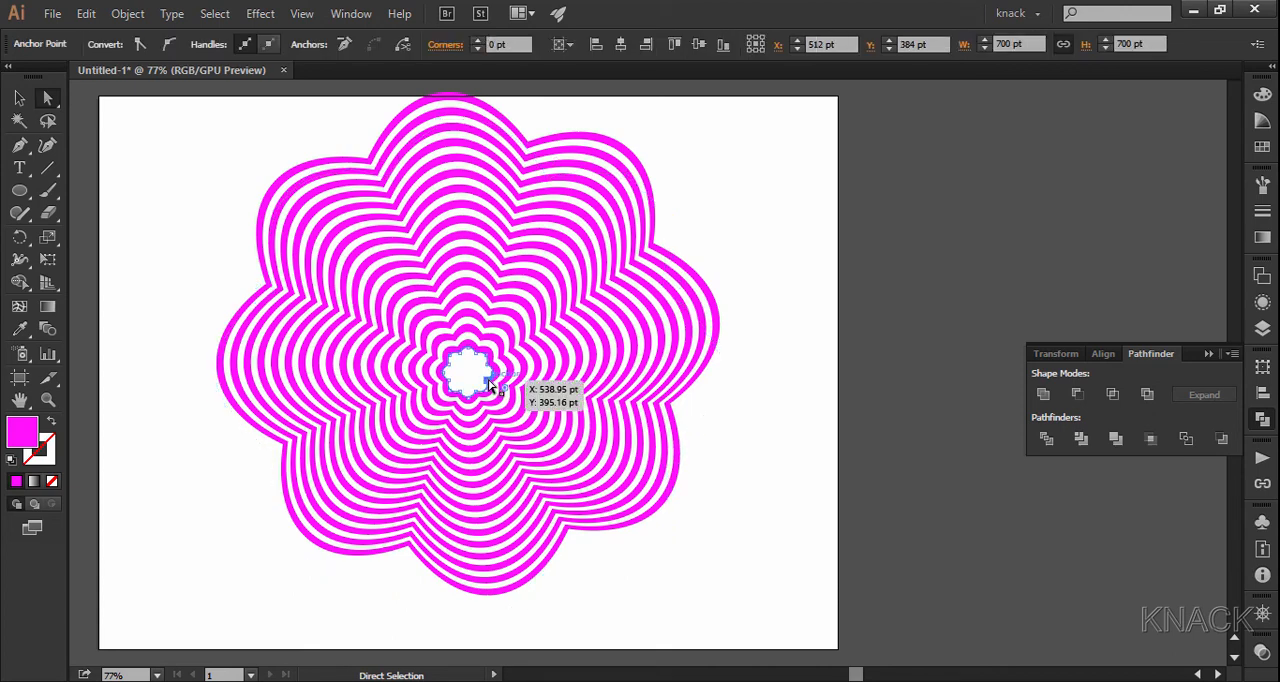
Transform the inner ring with Move 100 pt / -100 pt and Angle 43° to twist the swirl.
{"action": "left_click", "coordinate": [470, 374]}
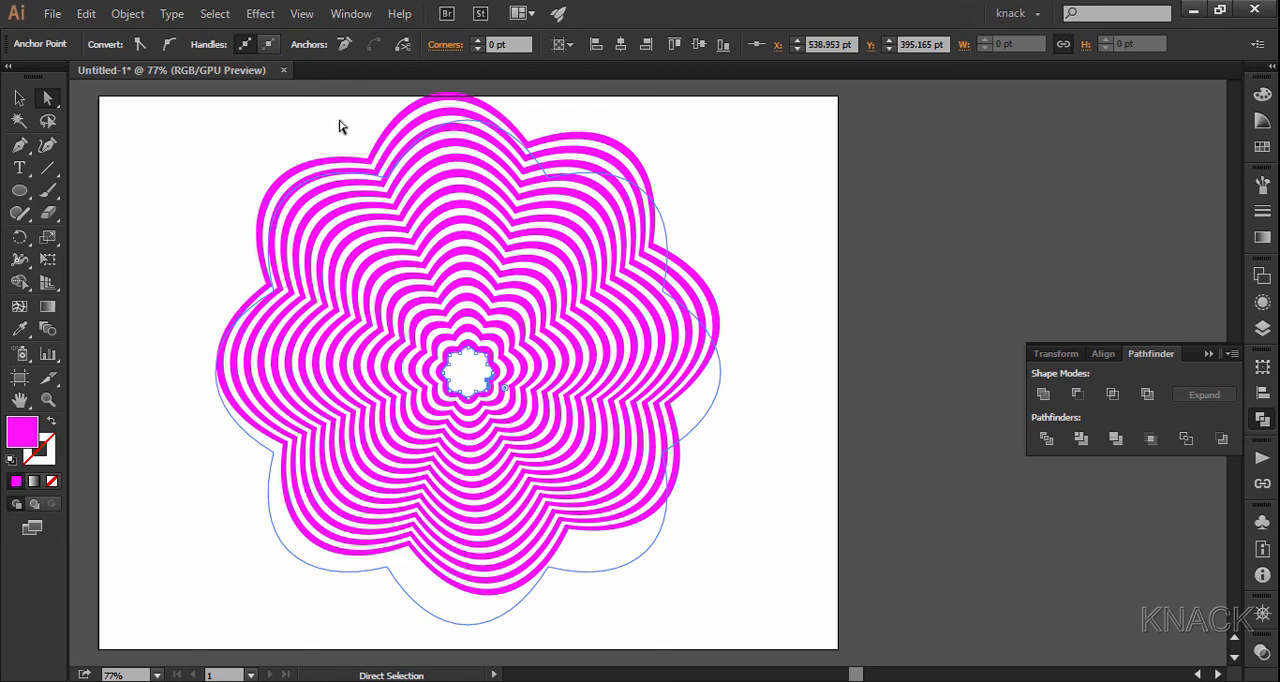
{"action": "left_click", "coordinate": [260, 12]}
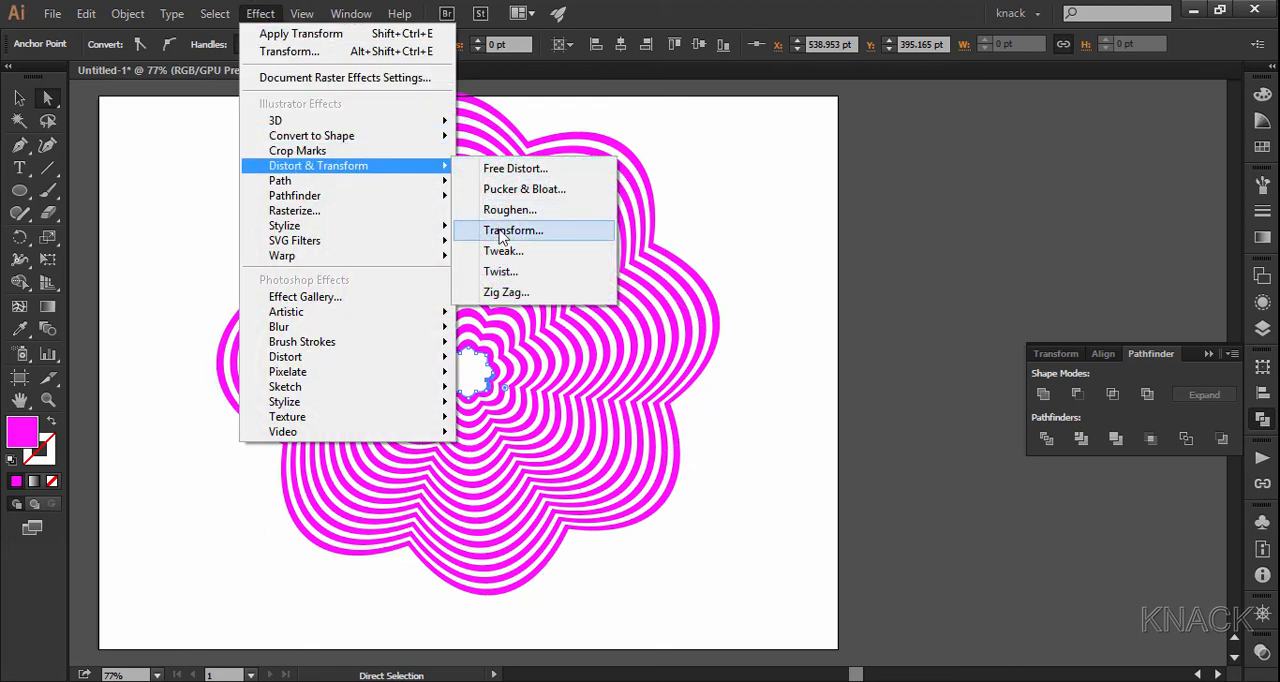
{"action": "left_click", "coordinate": [512, 230]}
{"action": "type", "text": "-100"}
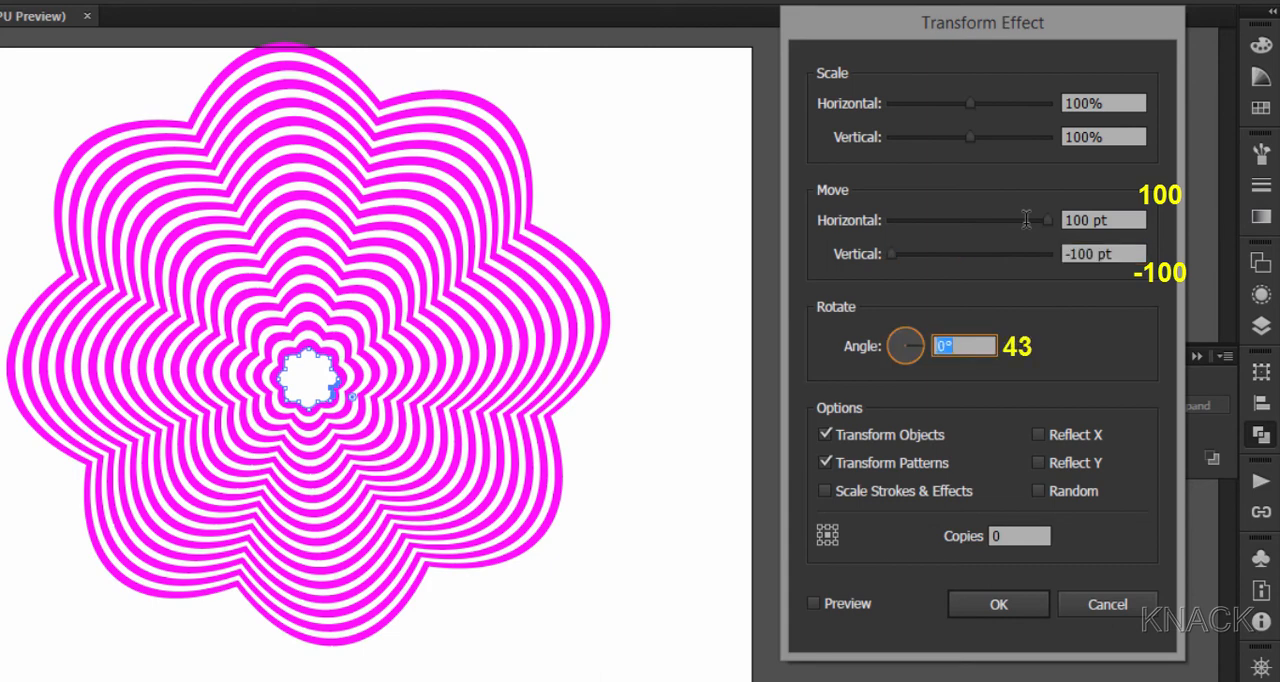
{"action": "type", "text": "43"}
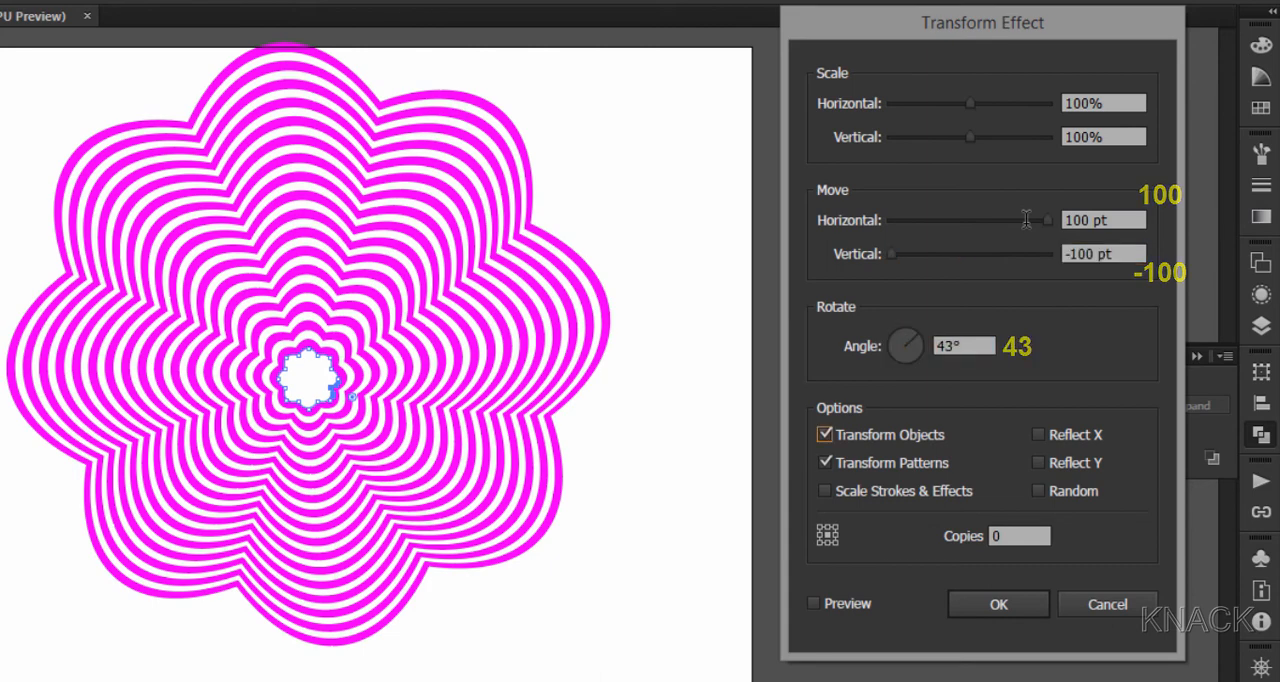
{"action": "left_click", "coordinate": [996, 604]}
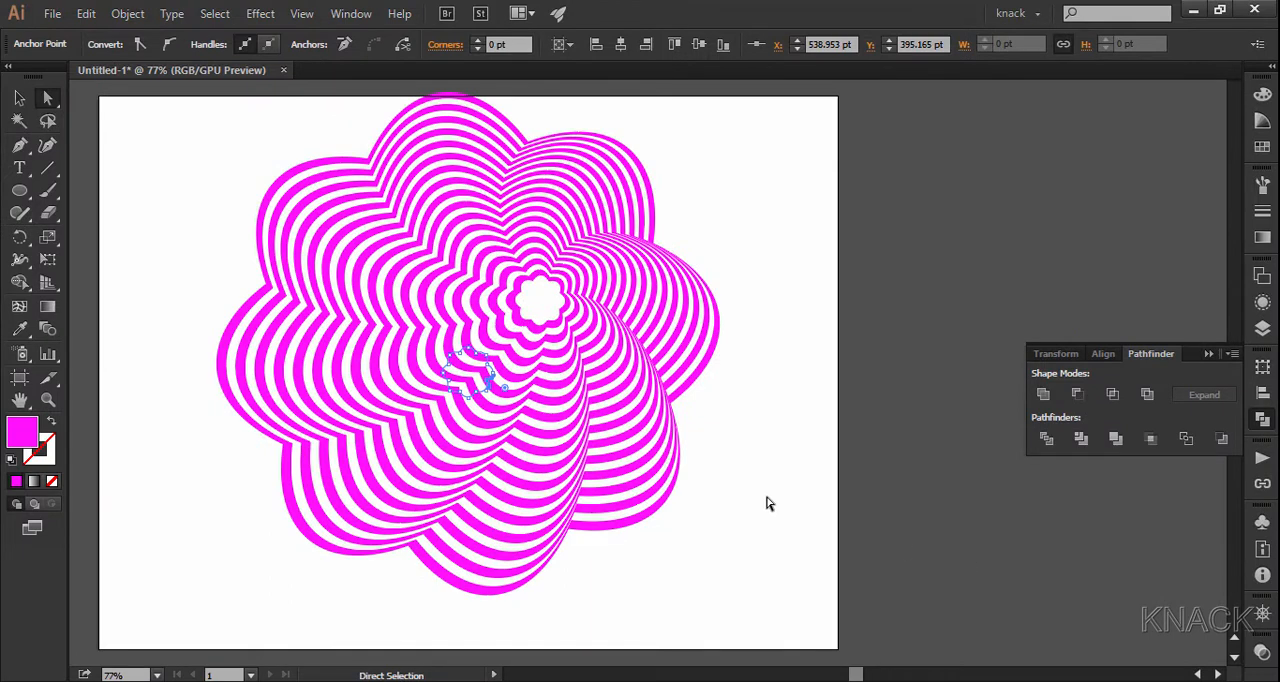
{"action": "left_click", "coordinate": [48, 98]}
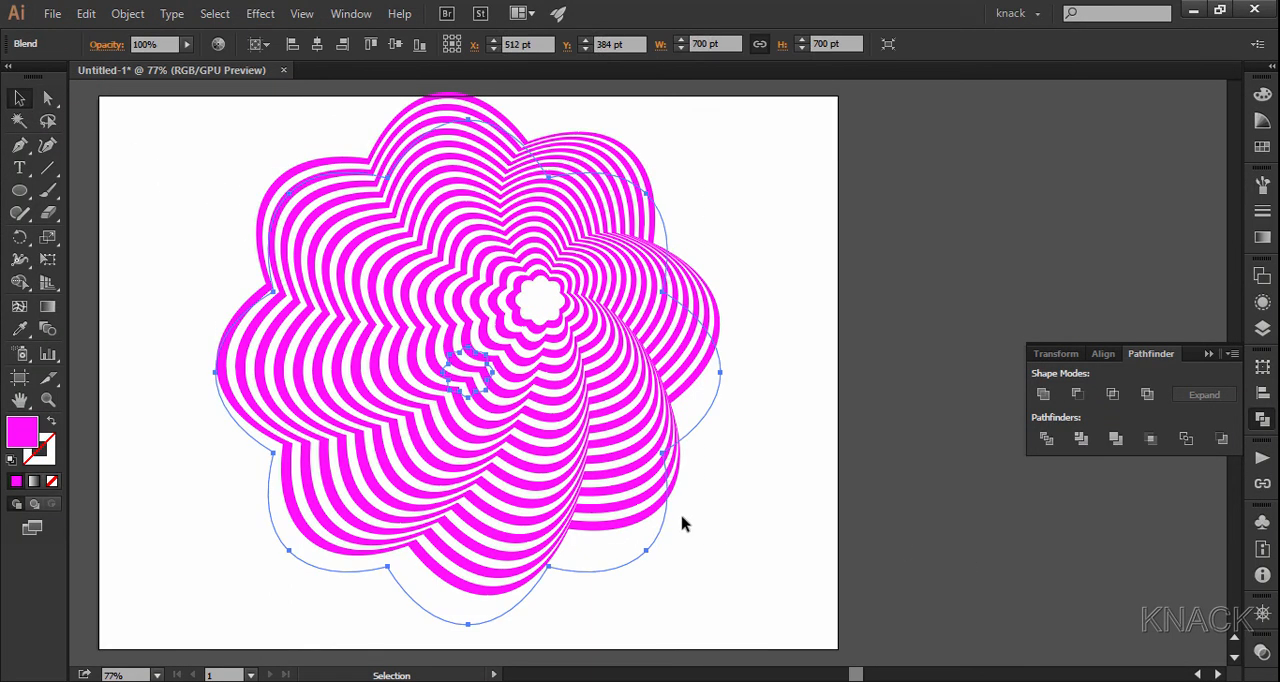
{"action": "left_click", "coordinate": [676, 540]}
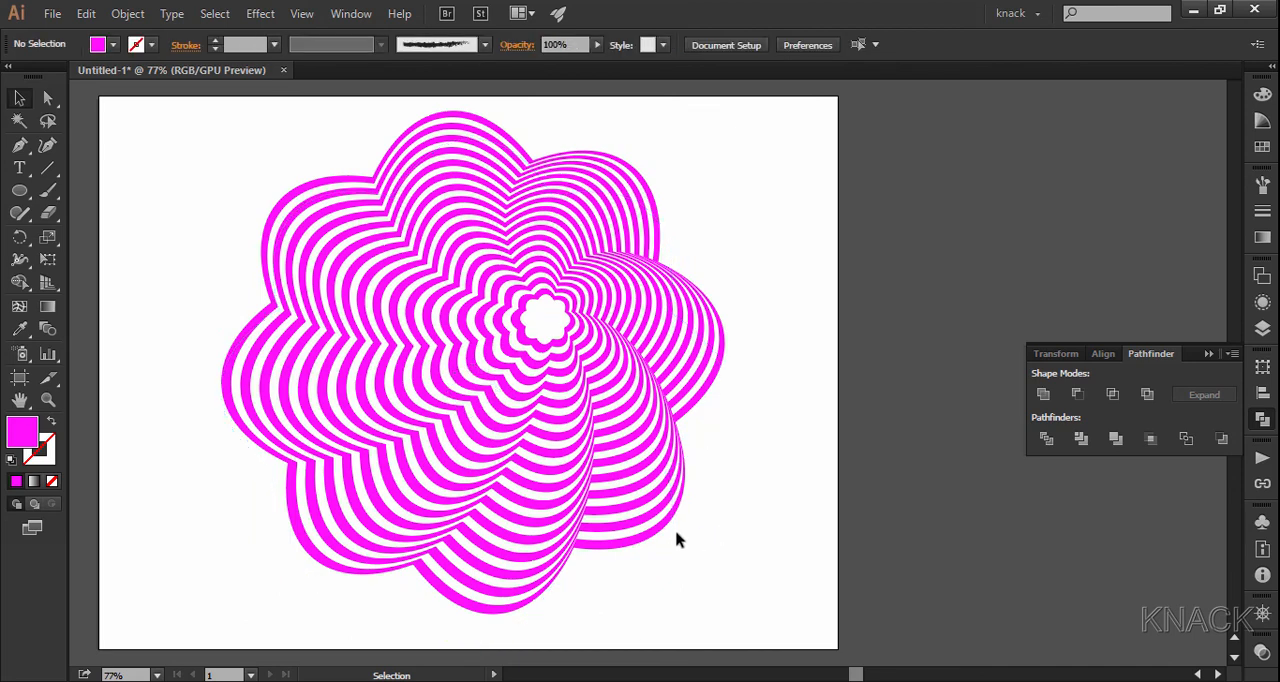